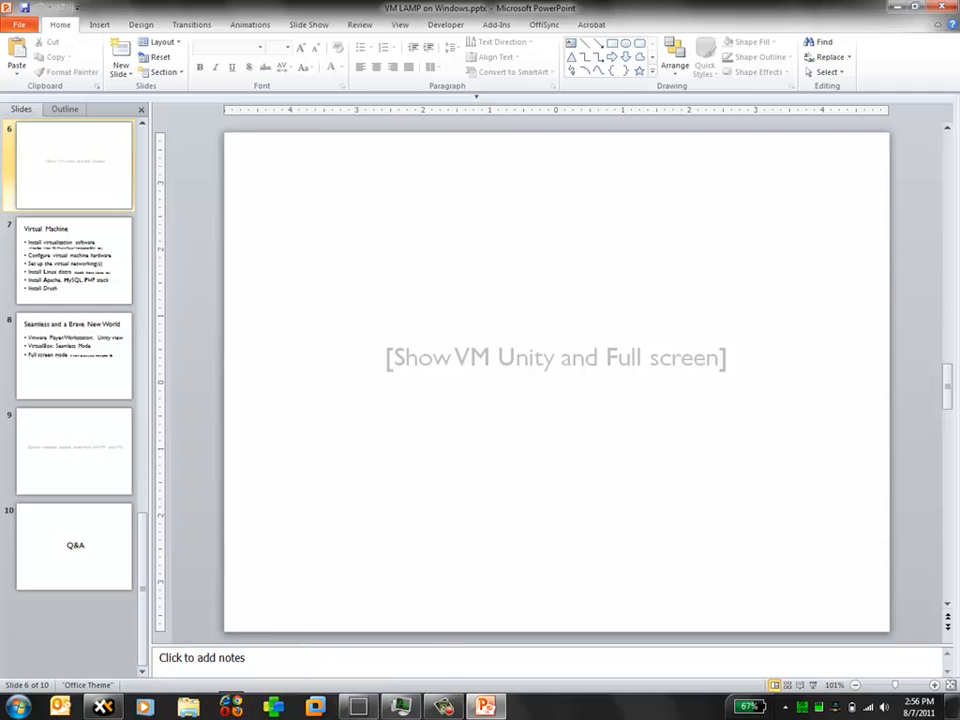
# - Advance through the Virtual Machine setup slide to the 'Seamless and a Brave New World' slide
pyautogui.click(72, 260)
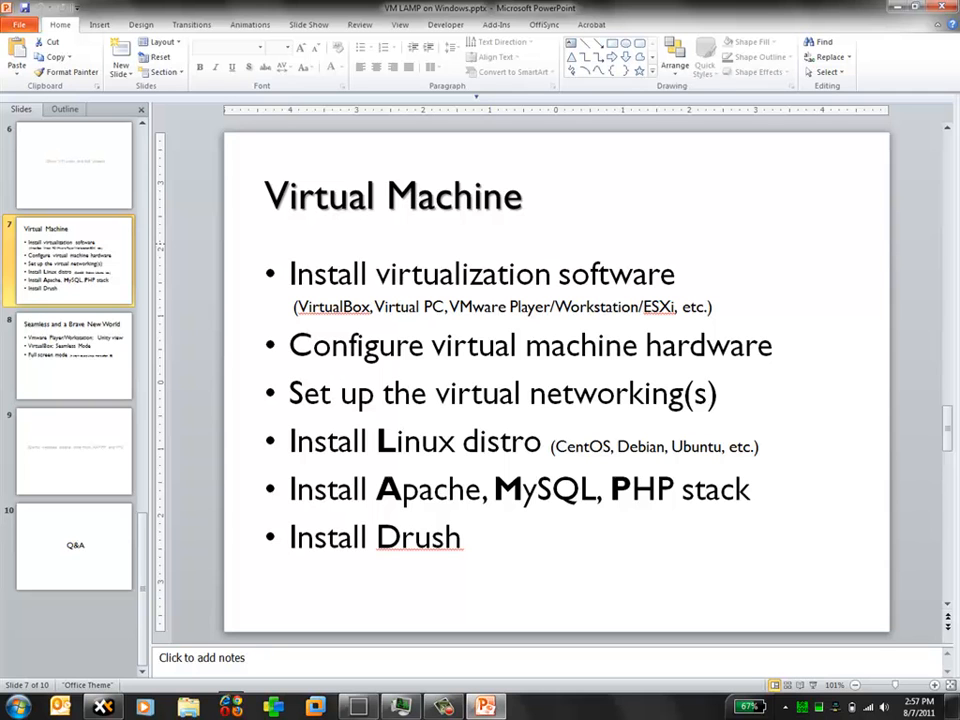
pyautogui.click(74, 356)
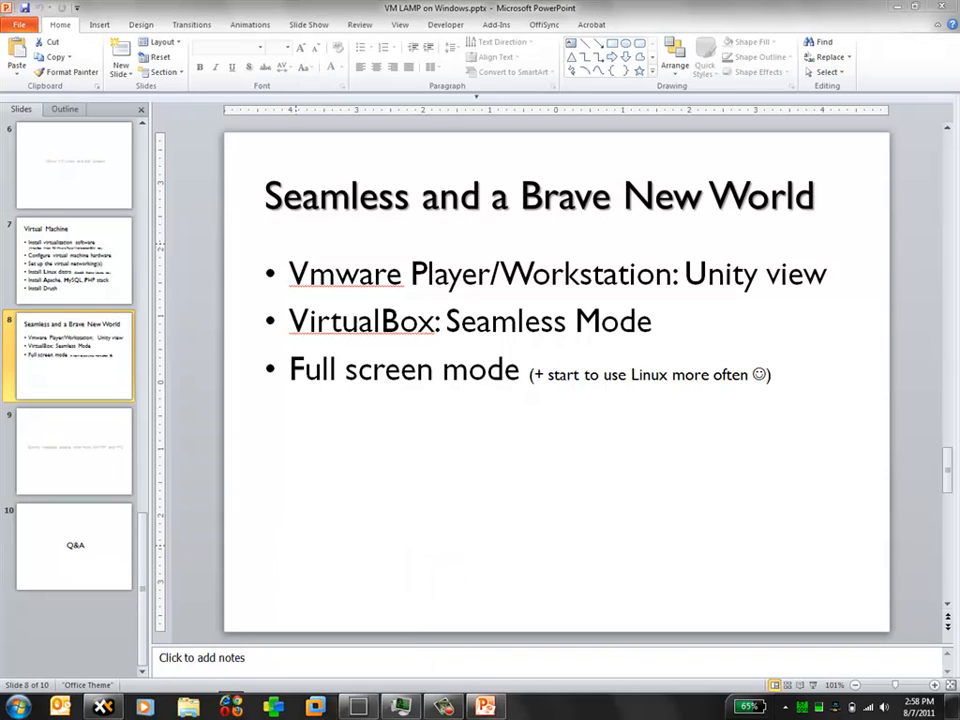
# - Bring up VMware Workstation showing the powered-off Ubuntu1004 virtual machine
pyautogui.click(316, 708)
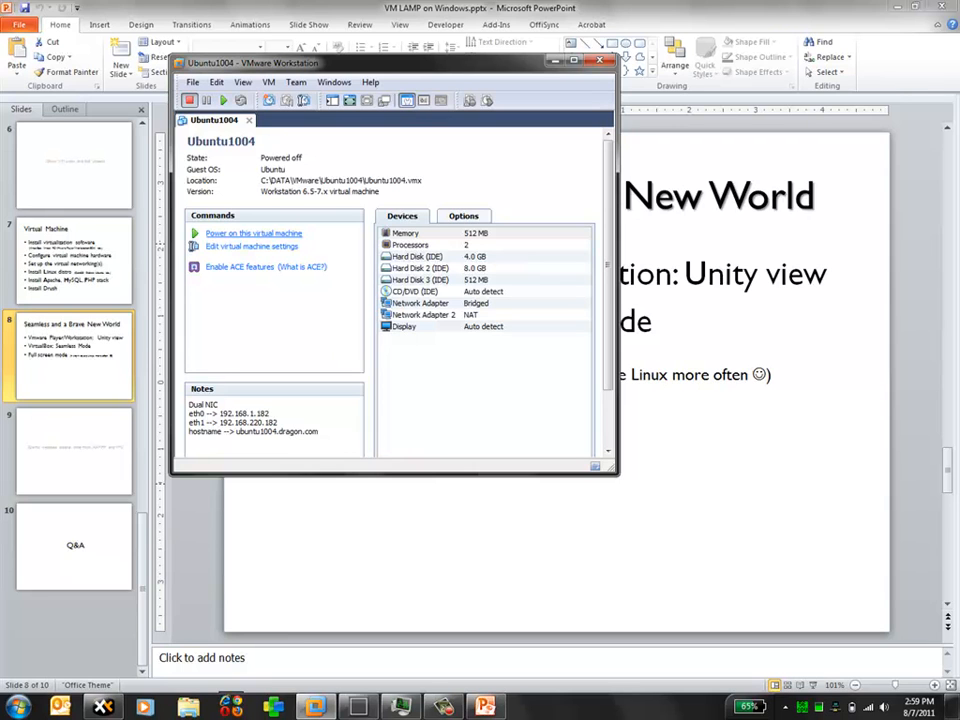
# - Power on the Ubuntu1004 virtual machine and let it boot
pyautogui.click(252, 232)
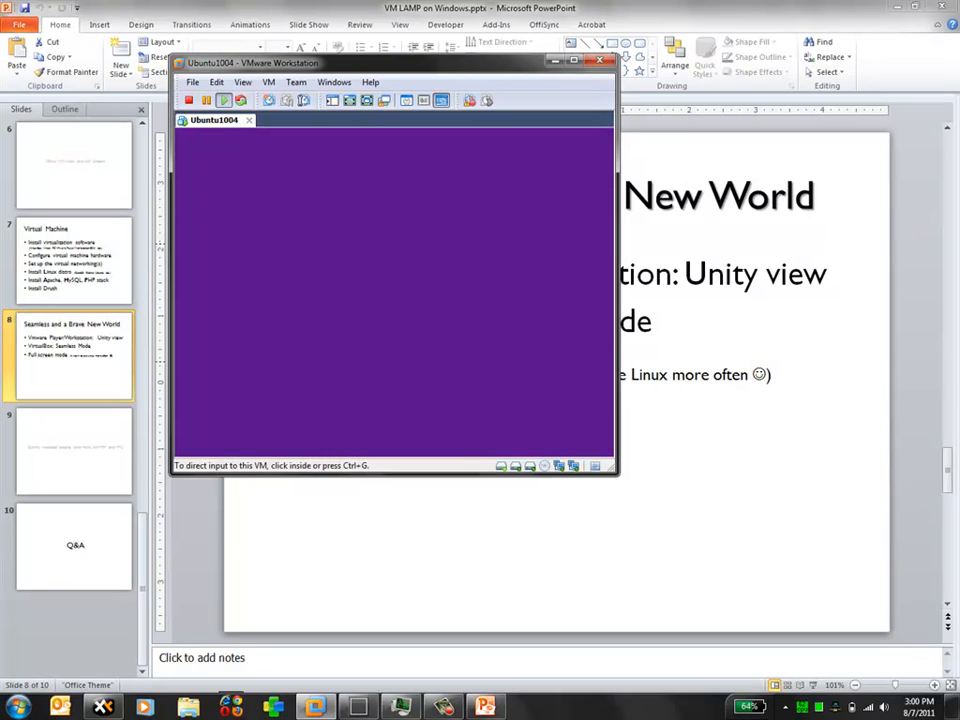
pyautogui.moveTo(448, 336)
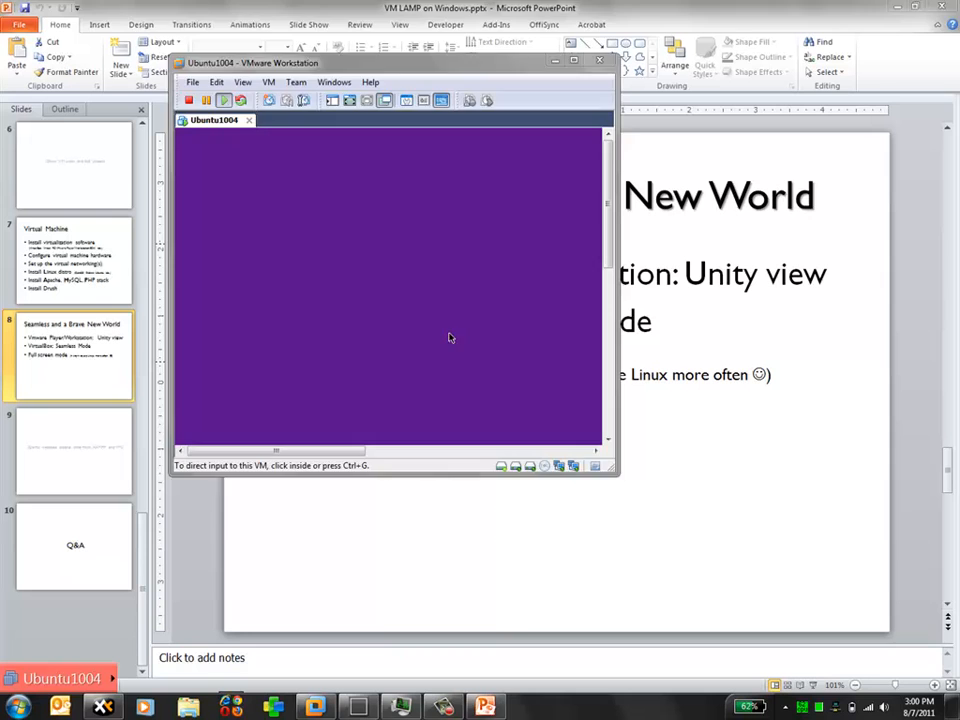
# - Switch the running Ubuntu1004 virtual machine to Unity view
pyautogui.click(600, 60)
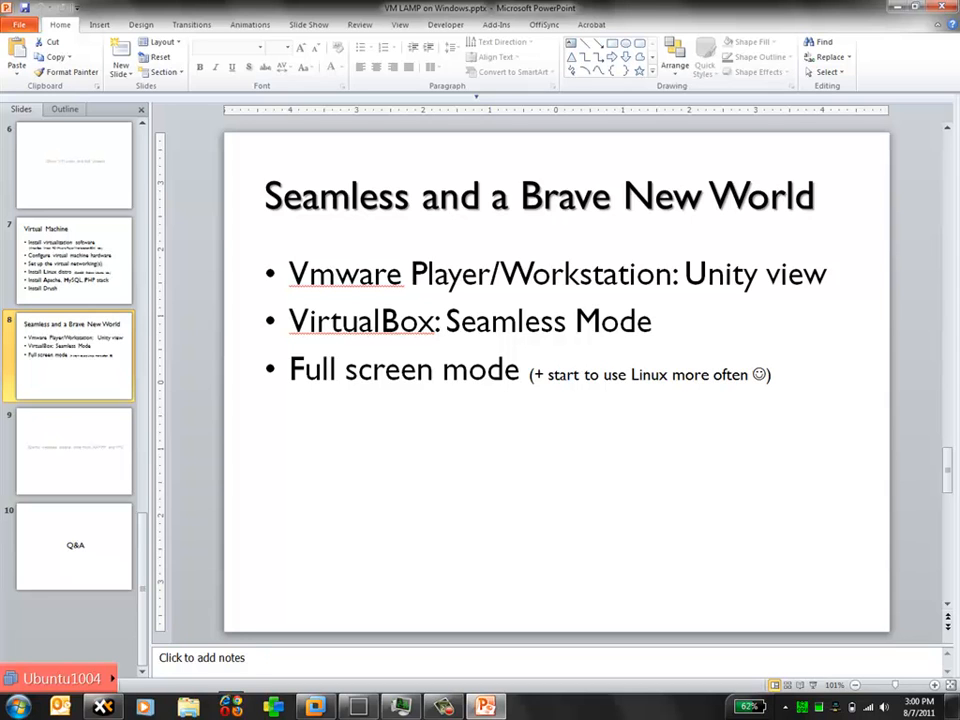
# - Start a Terminal in the Ubuntu machine from its applications menu
pyautogui.click(60, 678)
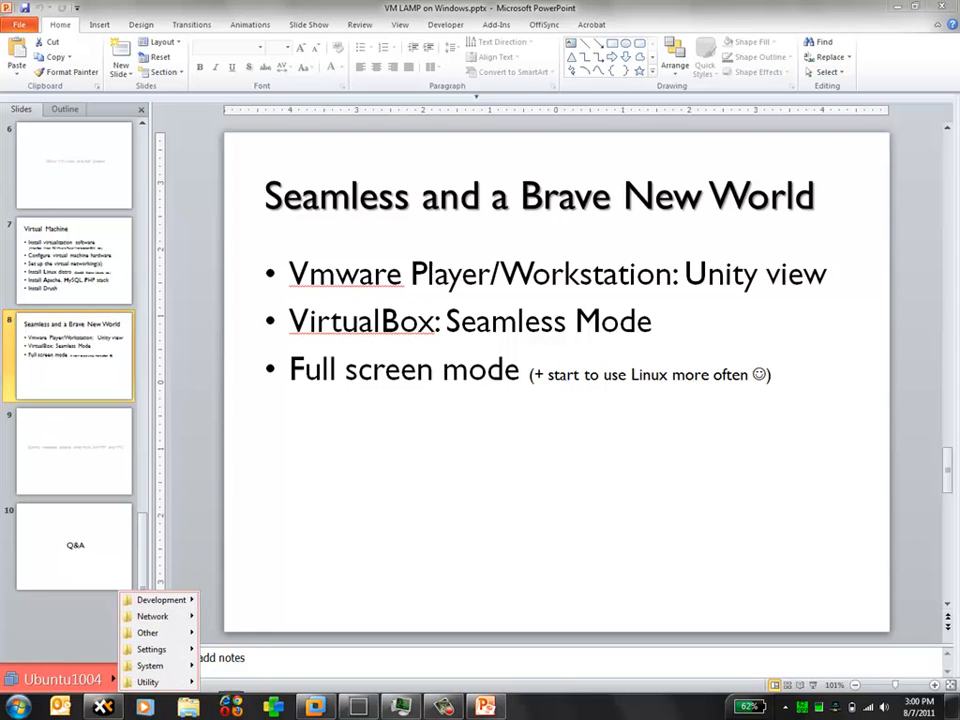
pyautogui.moveTo(148, 680)
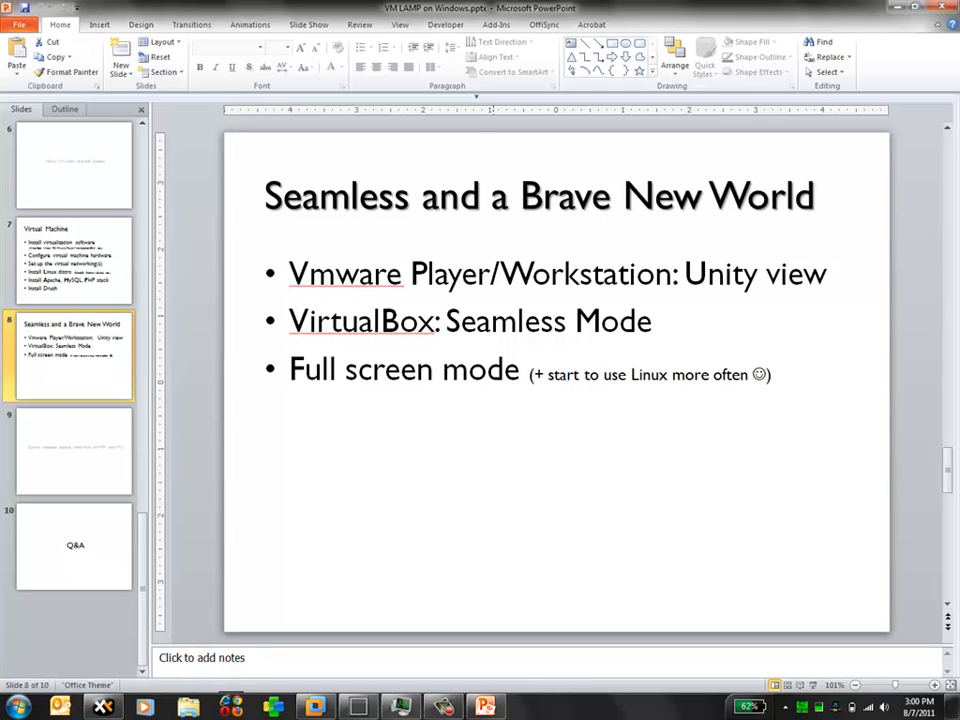
pyautogui.click(528, 708)
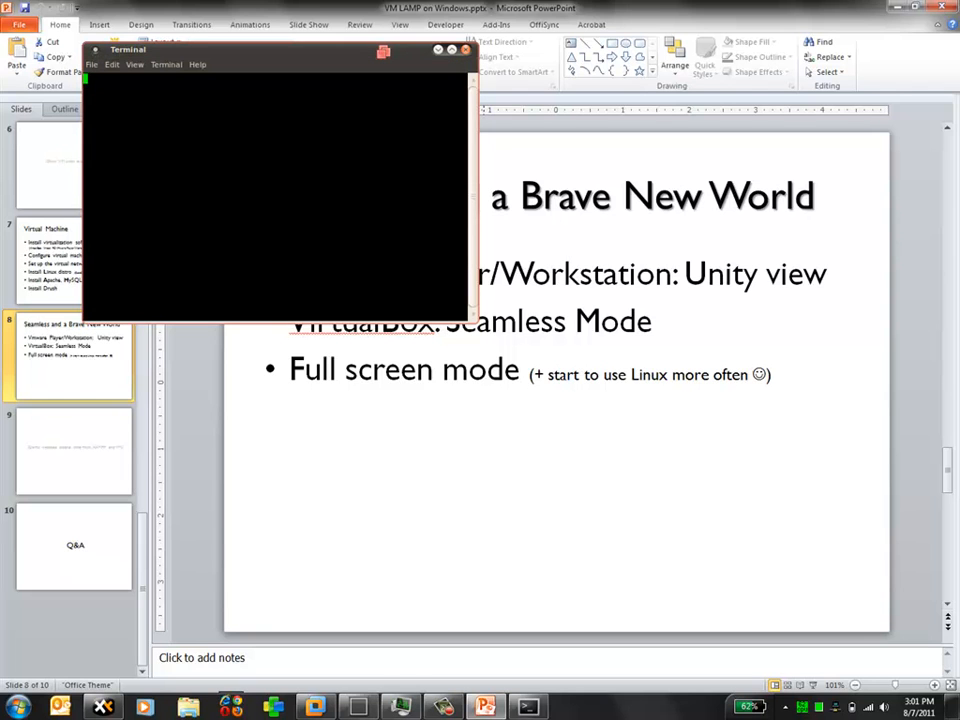
# - Run 'drush status' in the terminal, then enter 'uname -a'
pyautogui.write('drush')
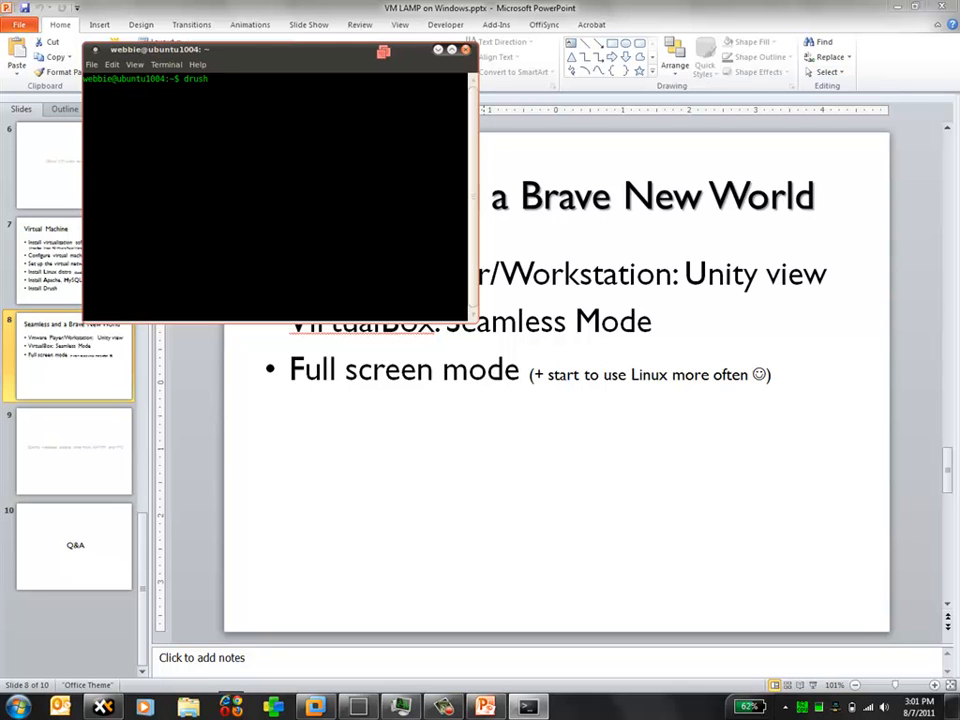
pyautogui.write('en')
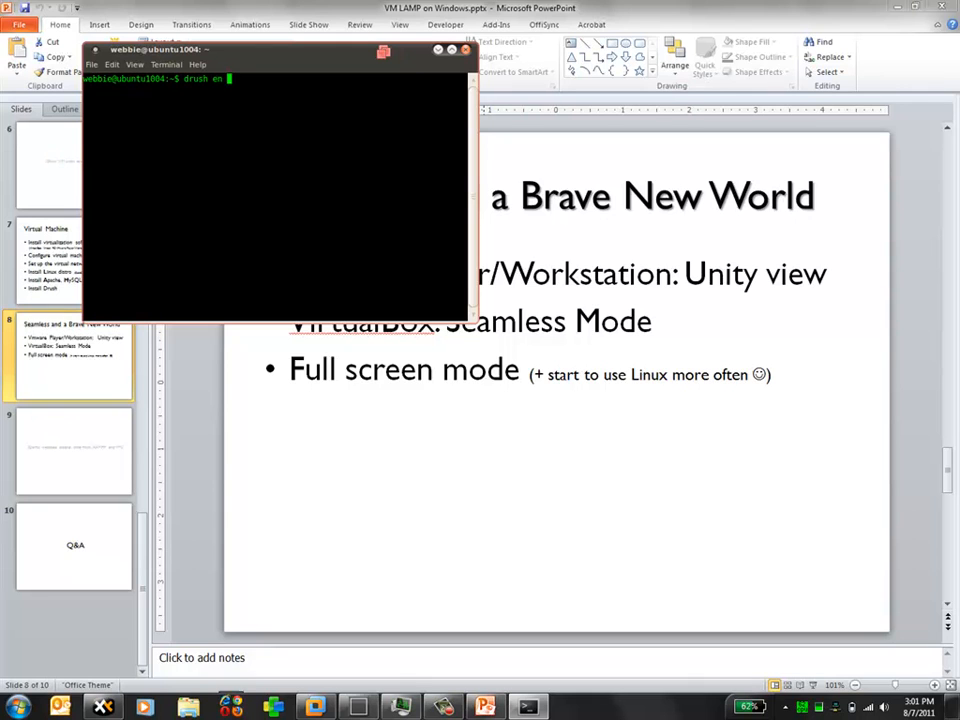
pyautogui.write('sgtat')
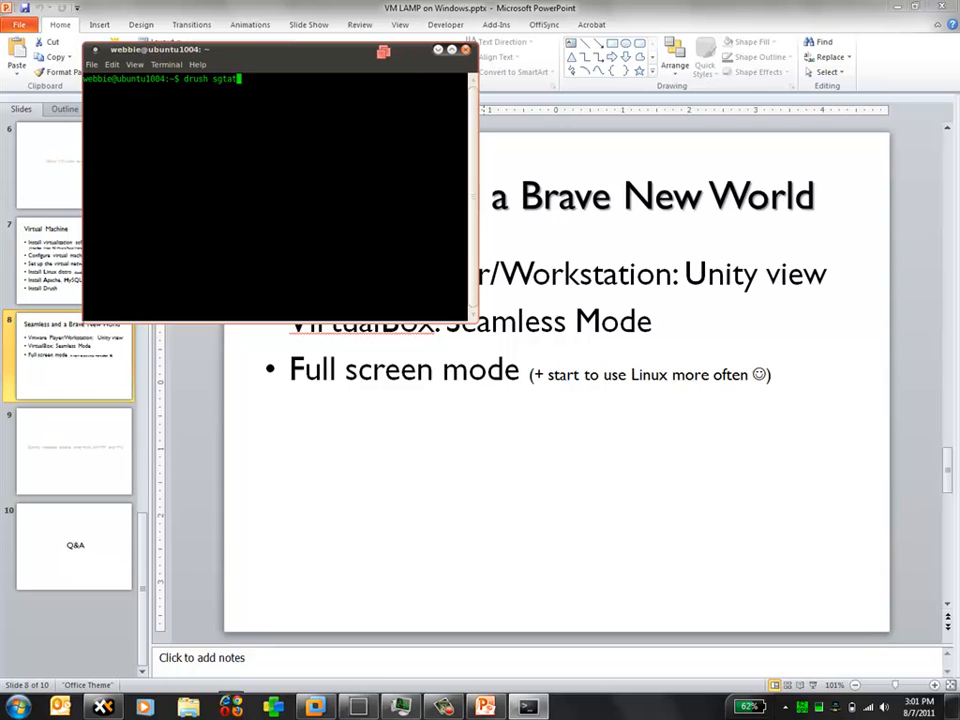
pyautogui.write('us')
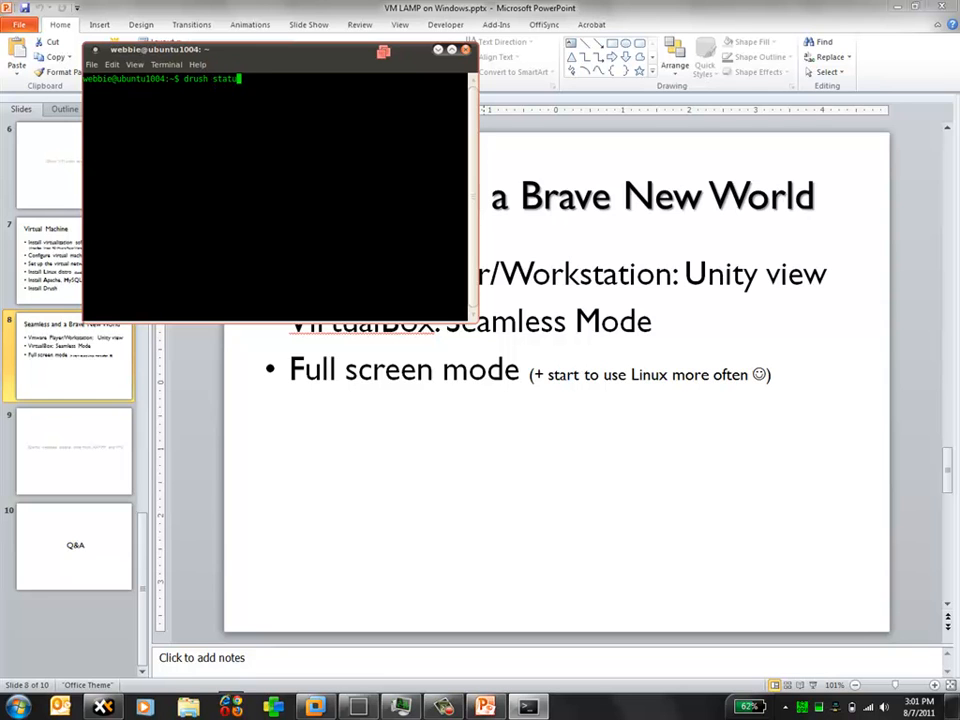
pyautogui.press('Return')
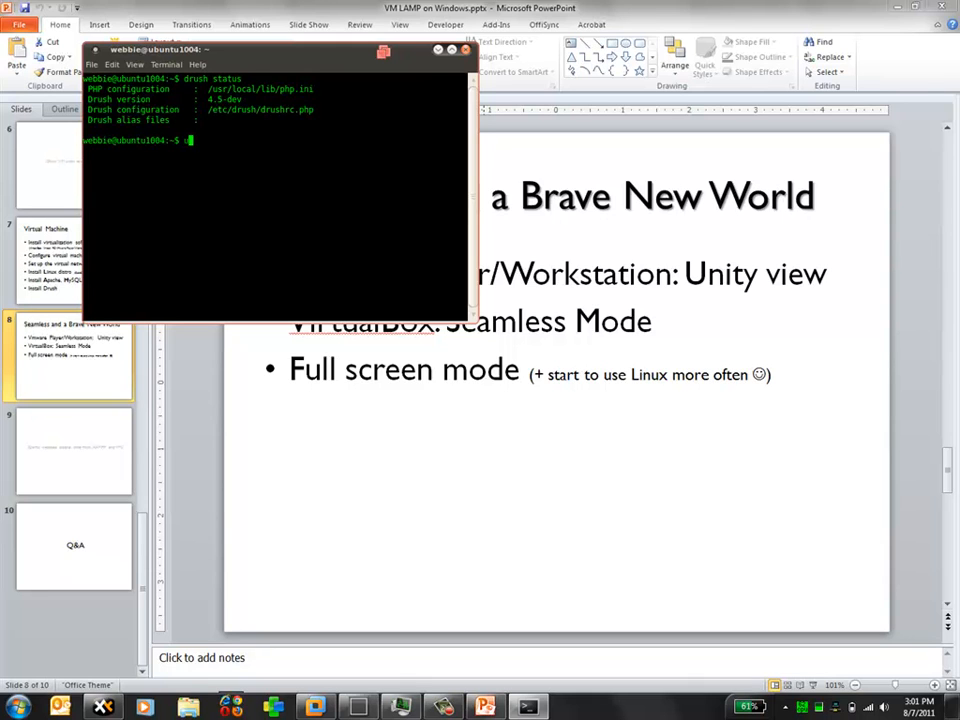
pyautogui.write('uname -a')
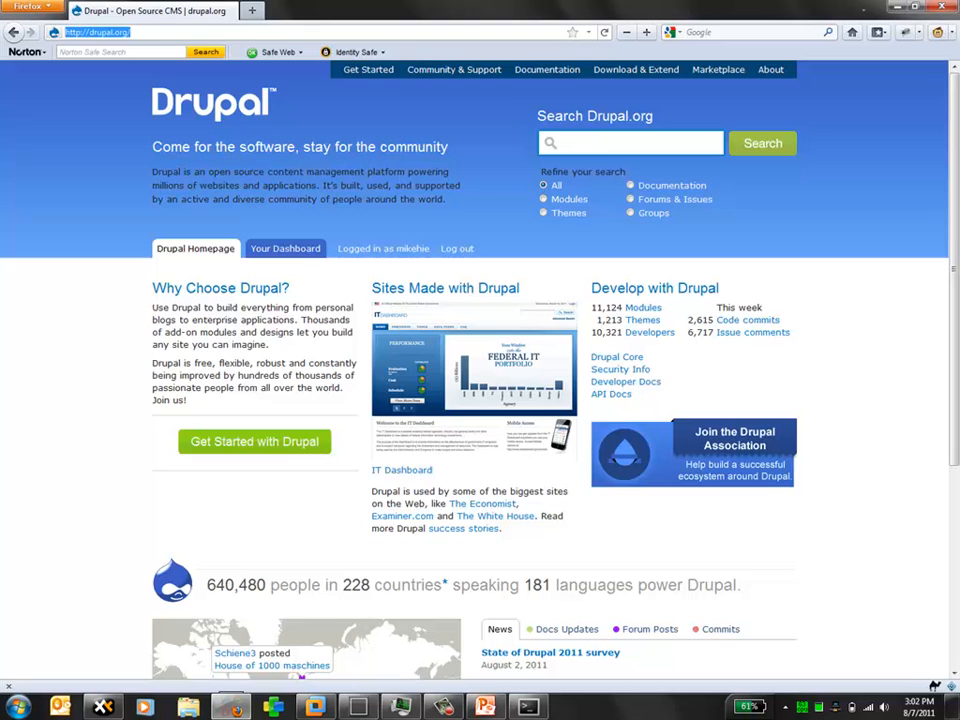
# - Enter the ubuntu1004/d7 local site address in Firefox
pyautogui.write('ubuntu1004')
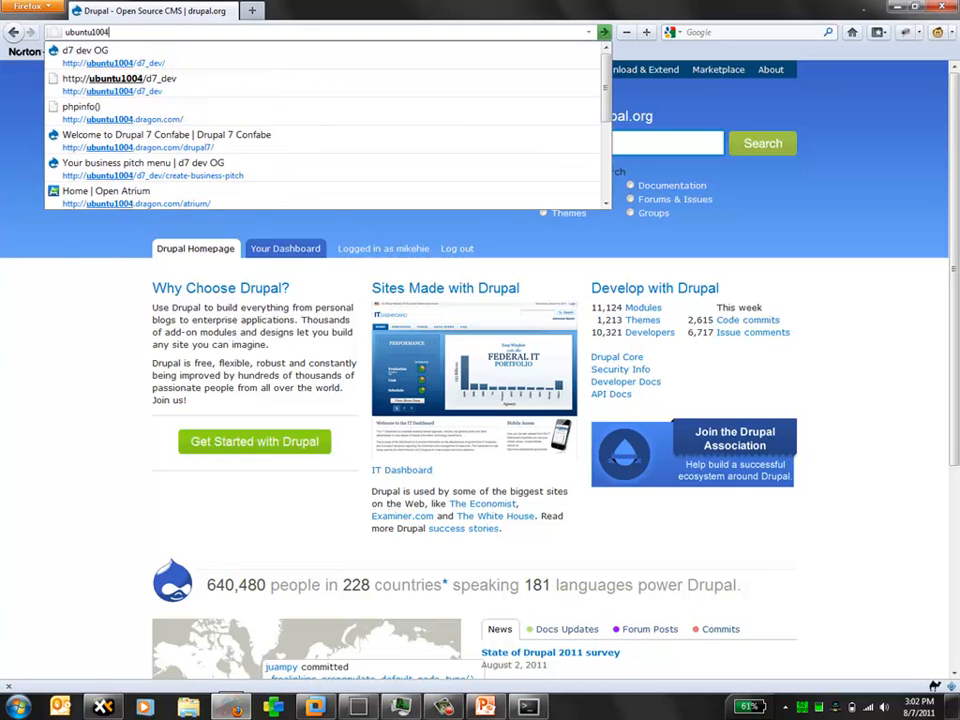
pyautogui.write('/d7')
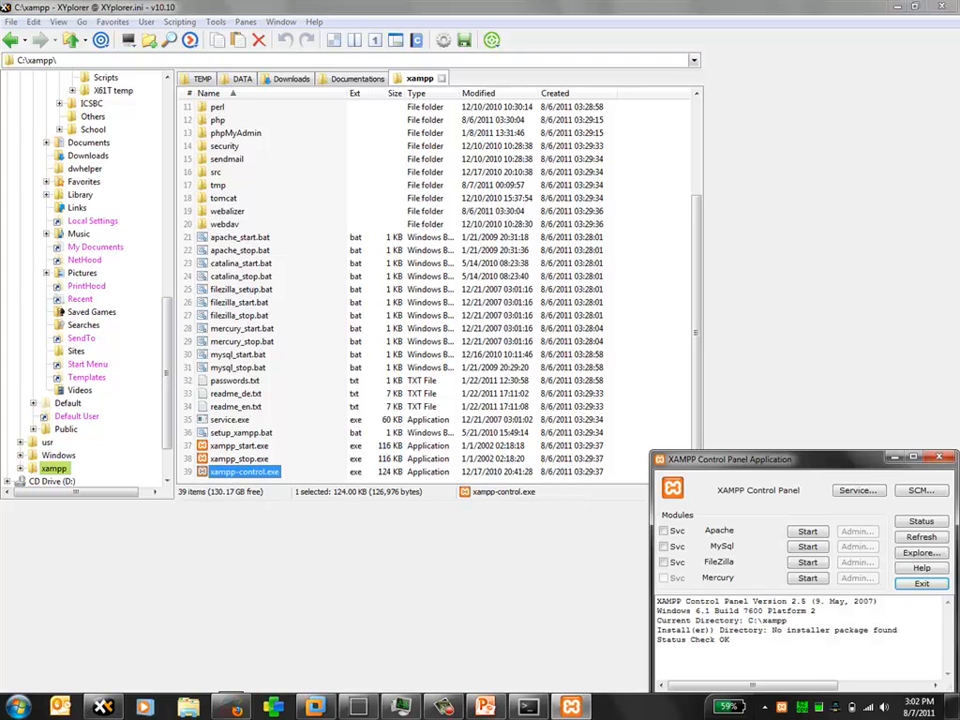
# - Start the Apache and MySql servers in the XAMPP Control Panel
pyautogui.click(808, 530)
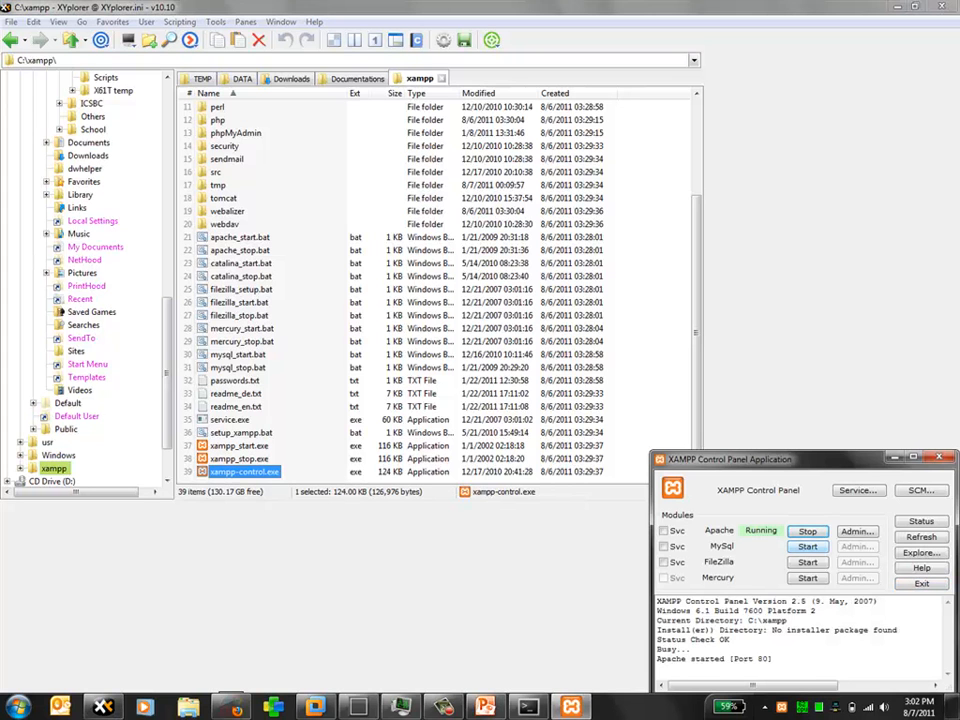
pyautogui.click(808, 546)
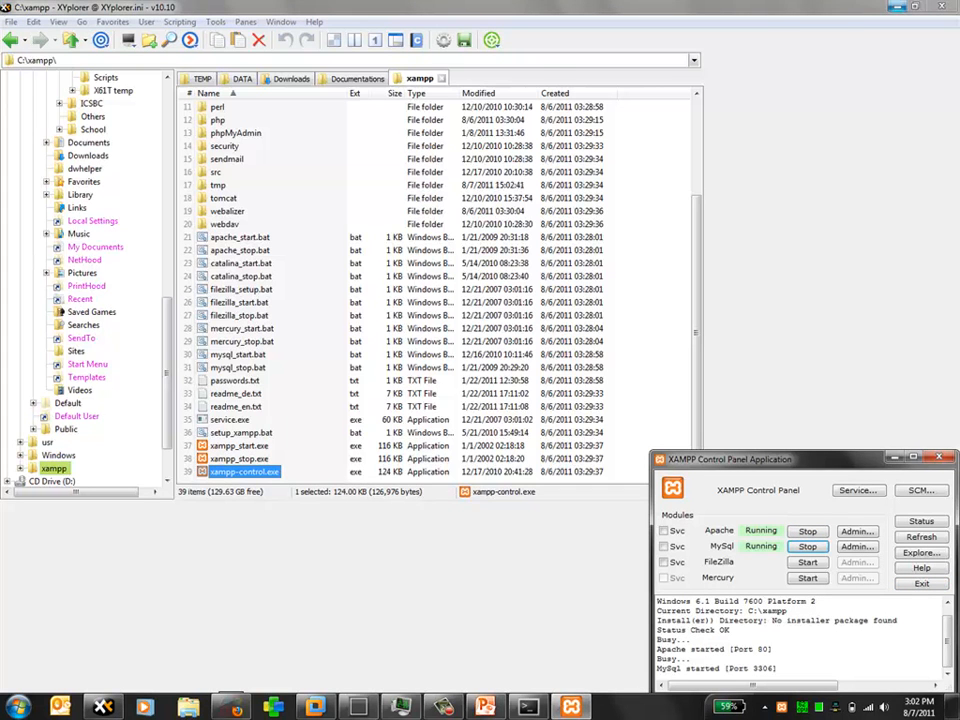
pyautogui.click(230, 708)
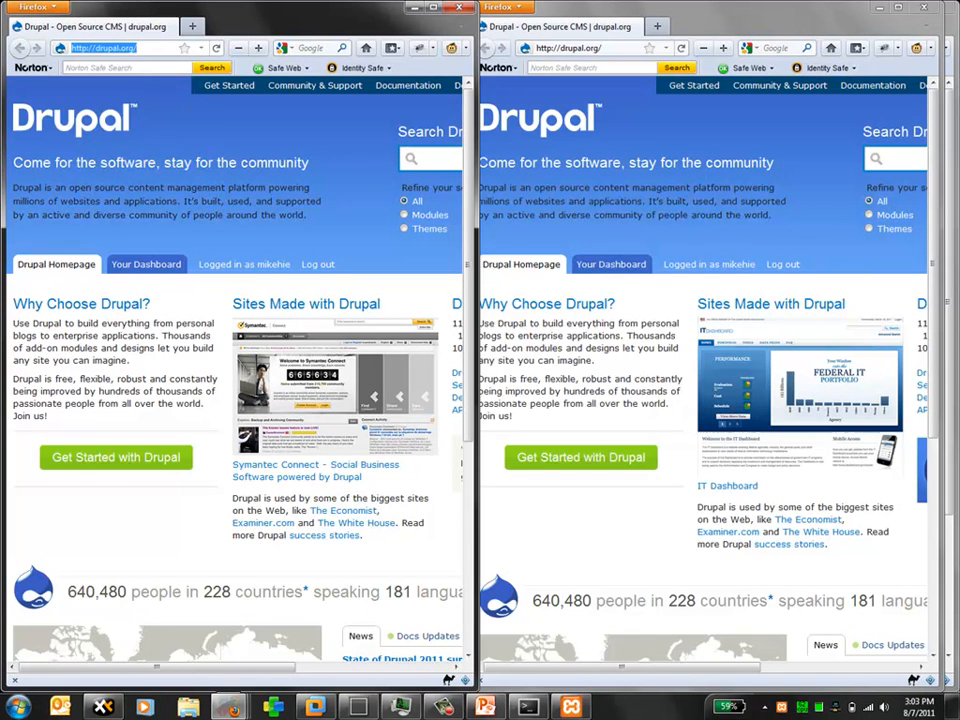
# - Load the d7_dev Drupal site from localhost in the left Firefox window
pyautogui.write('localhost/d7_dev/')
pyautogui.click(588, 48)
pyautogui.write('ubuntu1004/d7_dev')
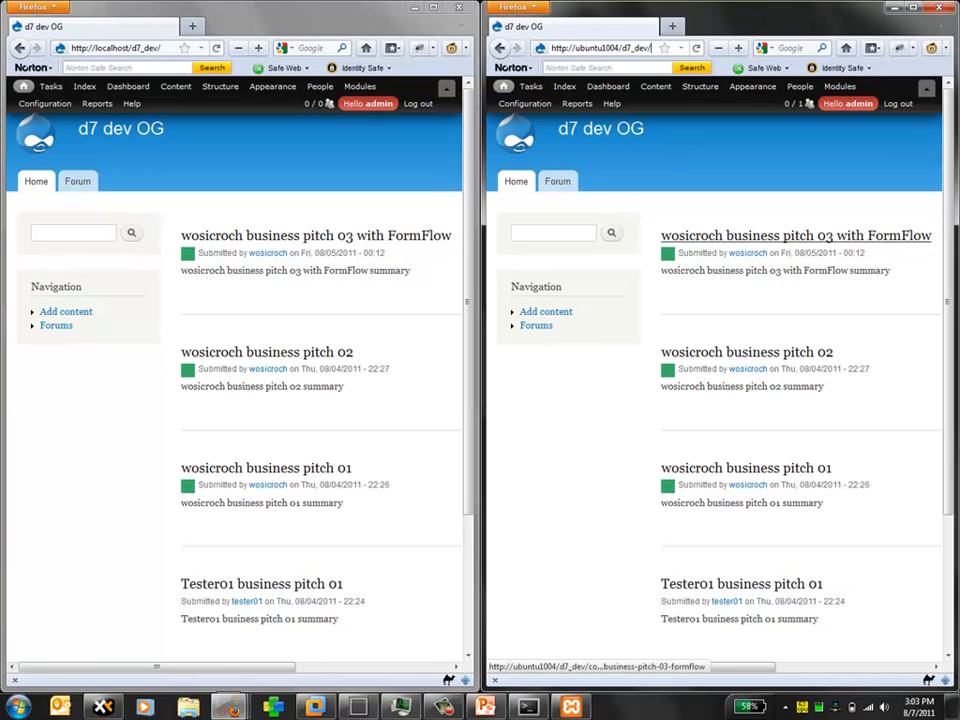
# - Open the 'business pitch 03 with FormFlow' post in both the ubuntu1004 and localhost site copies
pyautogui.click(316, 236)
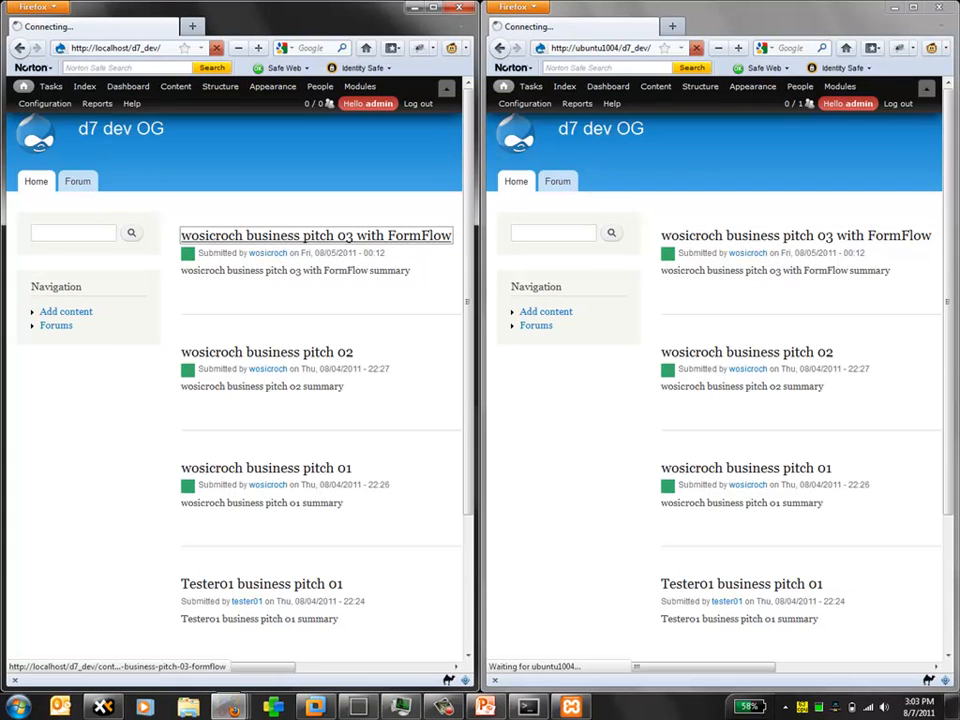
pyautogui.click(796, 236)
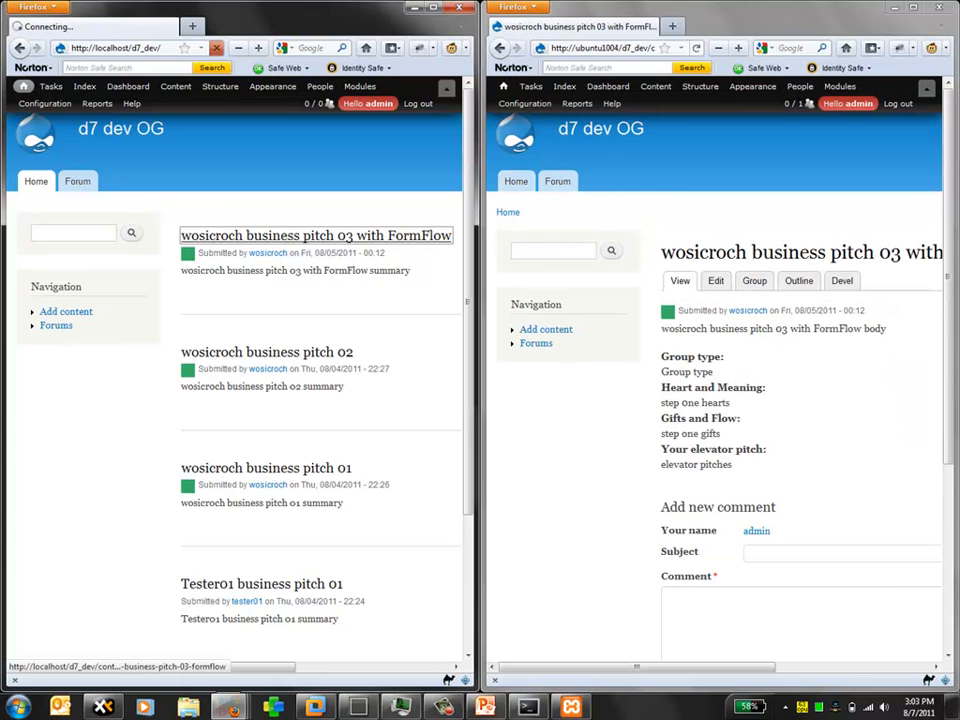
pyautogui.click(316, 236)
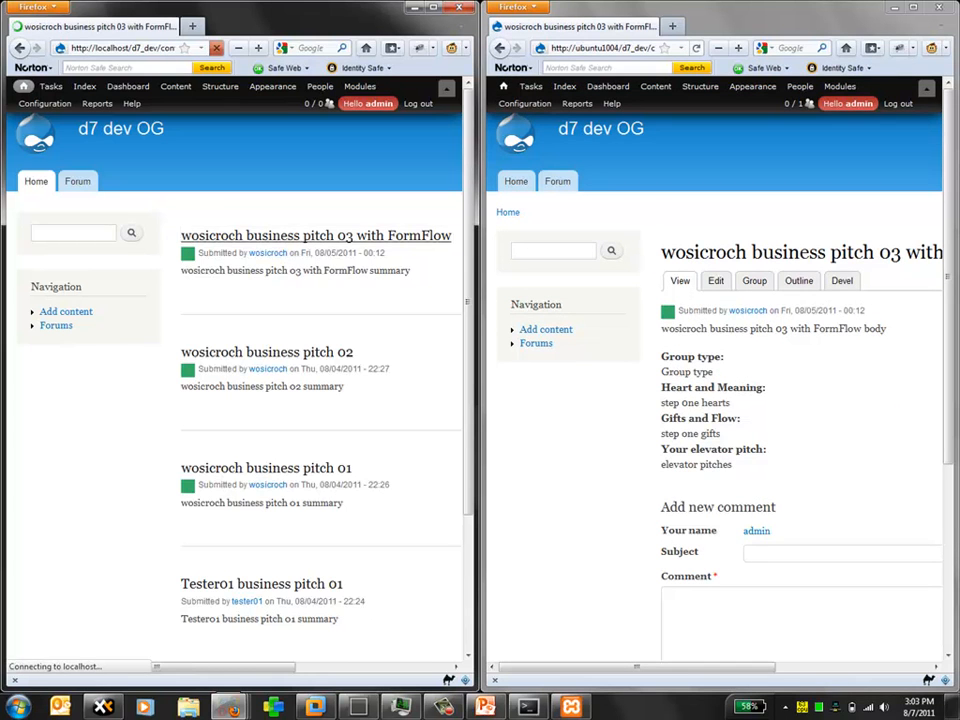
pyautogui.click(316, 236)
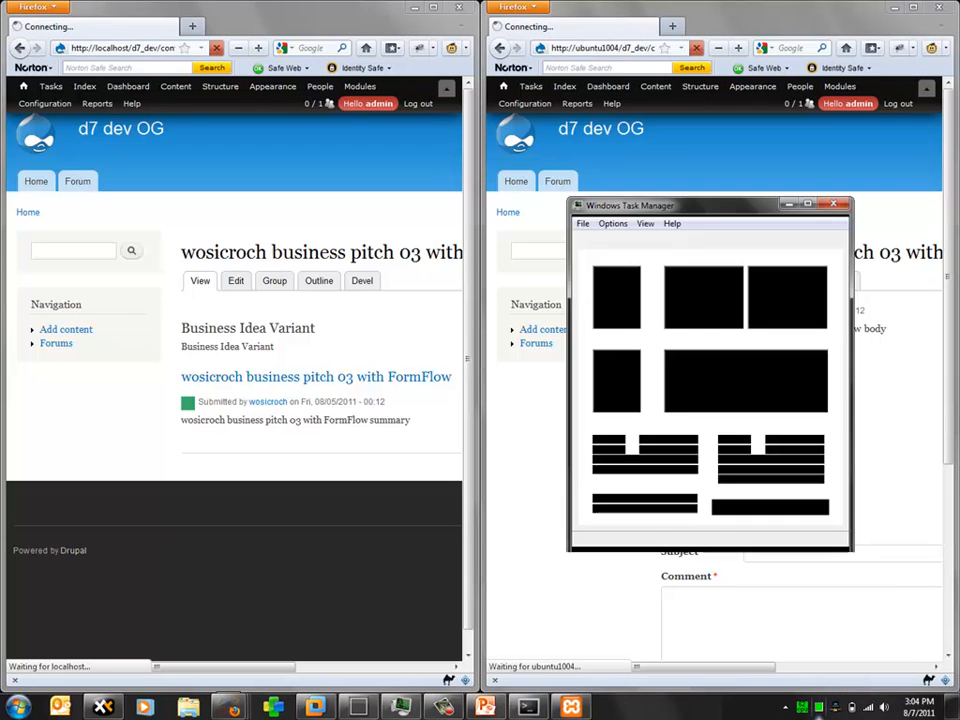
# - End the dwm.exe process from the Task Manager Processes list and confirm
pyautogui.click(724, 242)
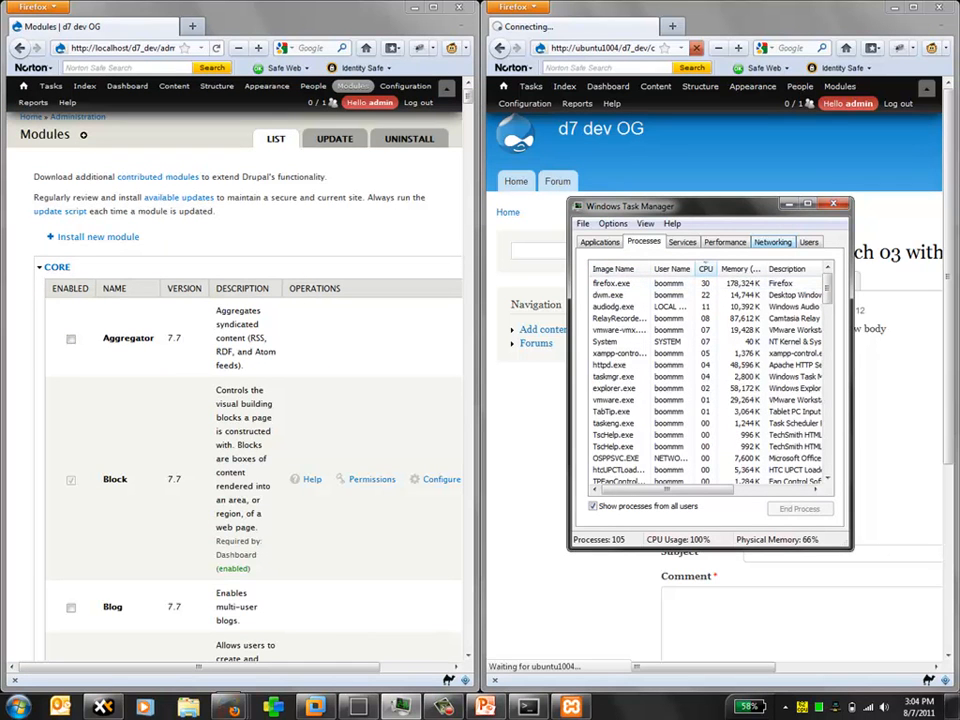
pyautogui.click(832, 204)
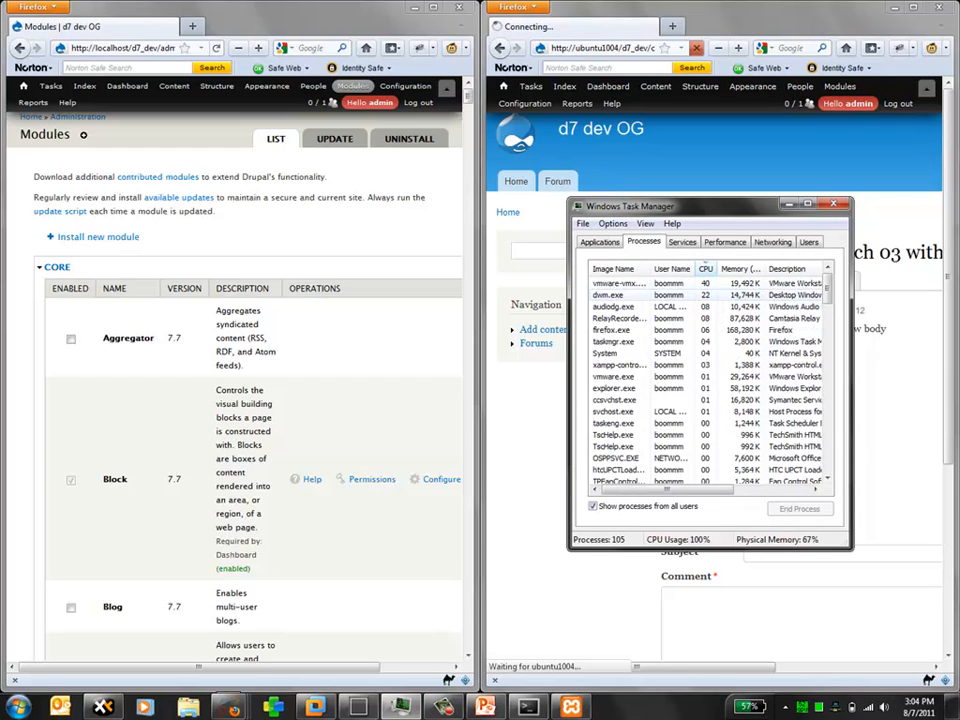
pyautogui.rightClick(608, 296)
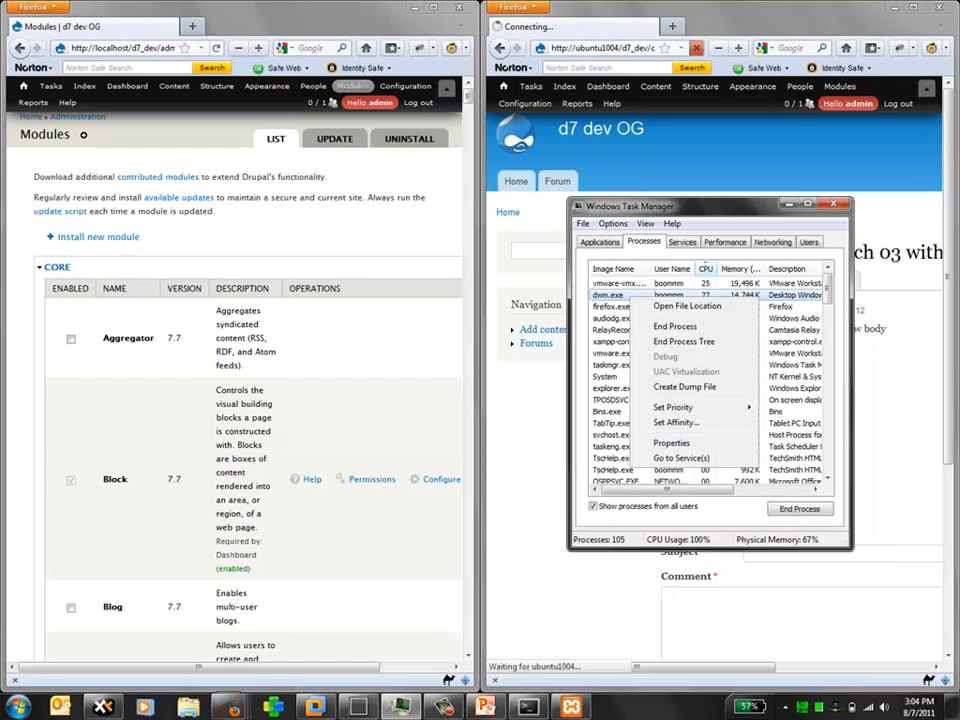
pyautogui.click(676, 326)
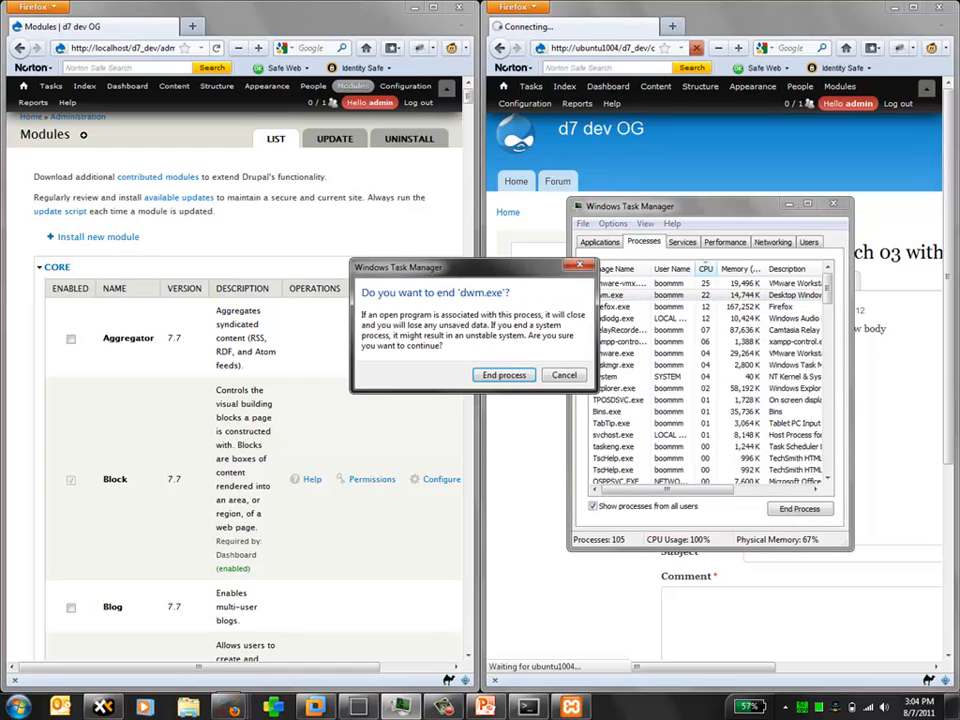
pyautogui.click(504, 374)
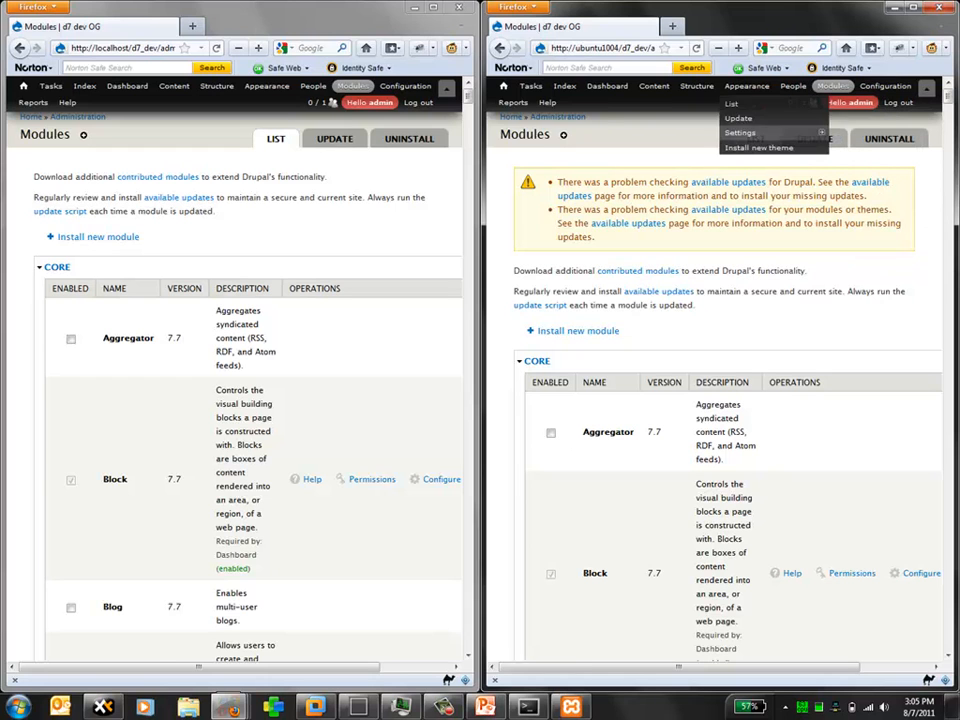
pyautogui.click(352, 86)
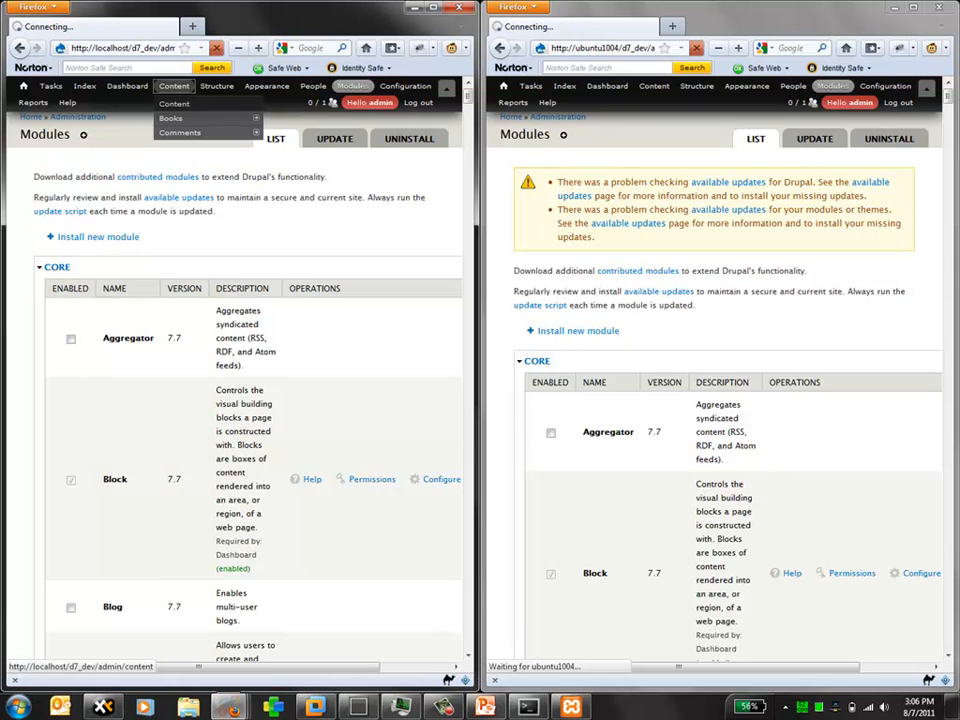
pyautogui.click(652, 84)
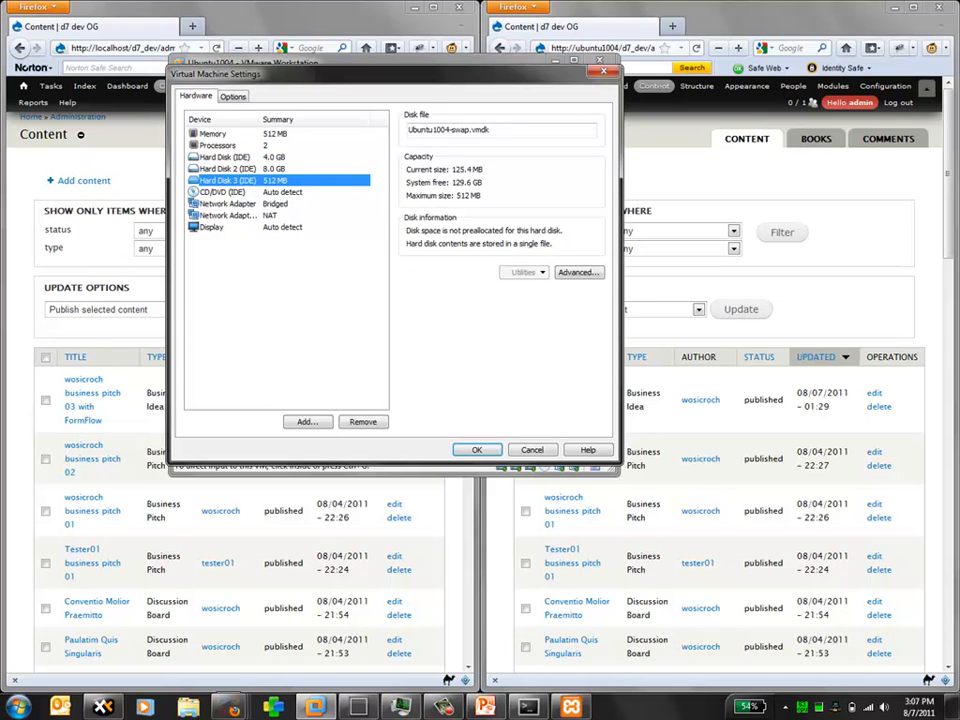
# - Show the VM's network adapter in Virtual Machine Settings, connected and using NAT
pyautogui.click(222, 192)
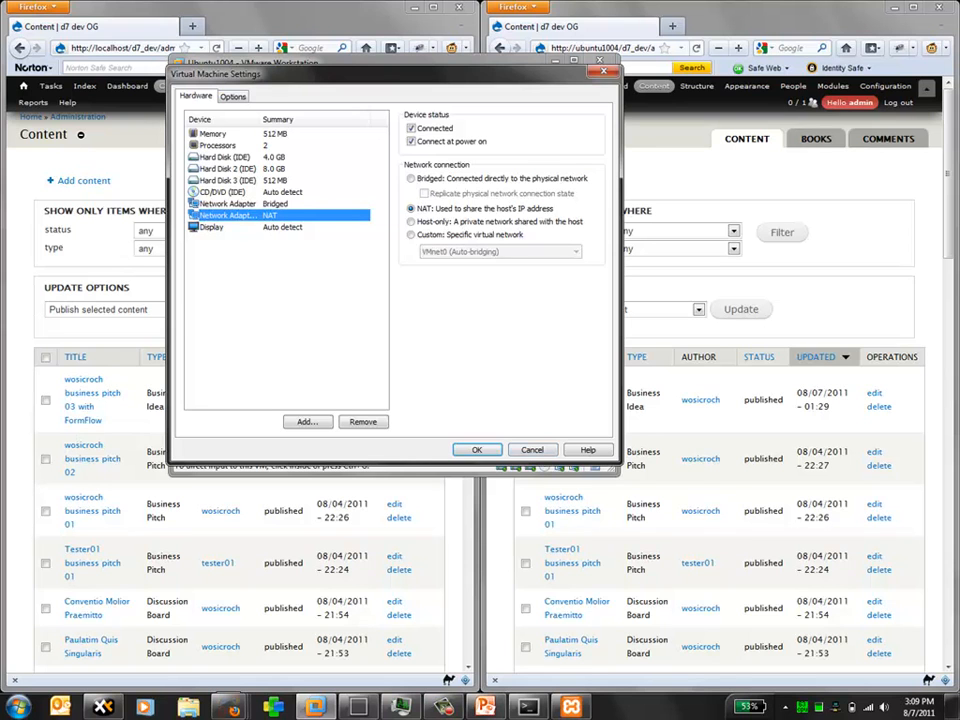
# - Run the Ubuntu VM full screen with the empty webbie home folder in the file browser
pyautogui.click(476, 448)
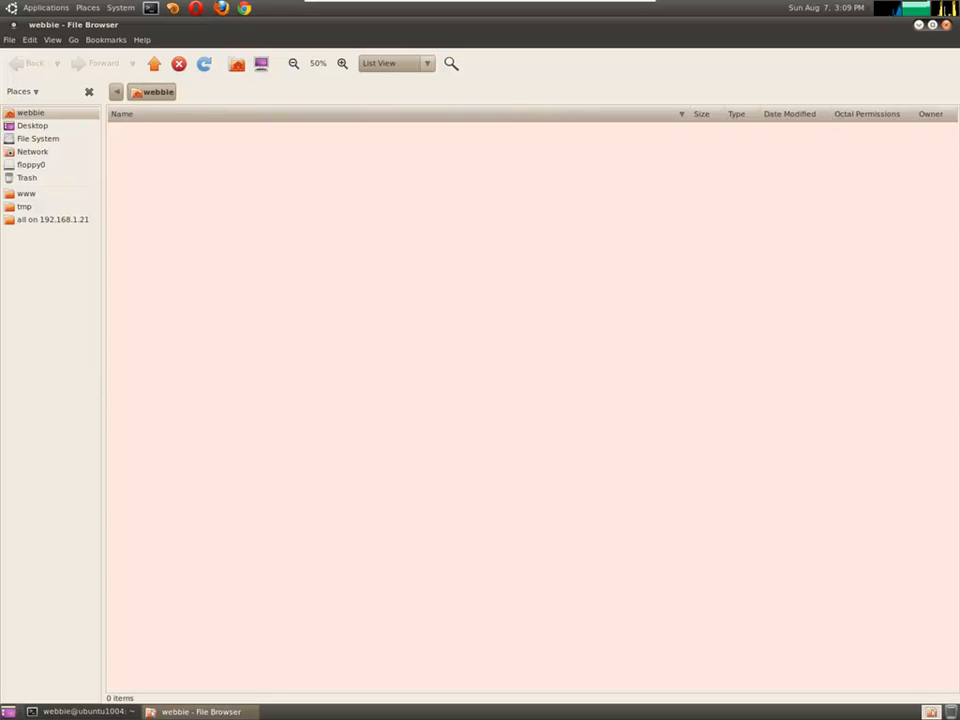
# - Minimize the Virtual Machine presentation to reveal the Windows desktop and XAMPP panel
pyautogui.click(204, 62)
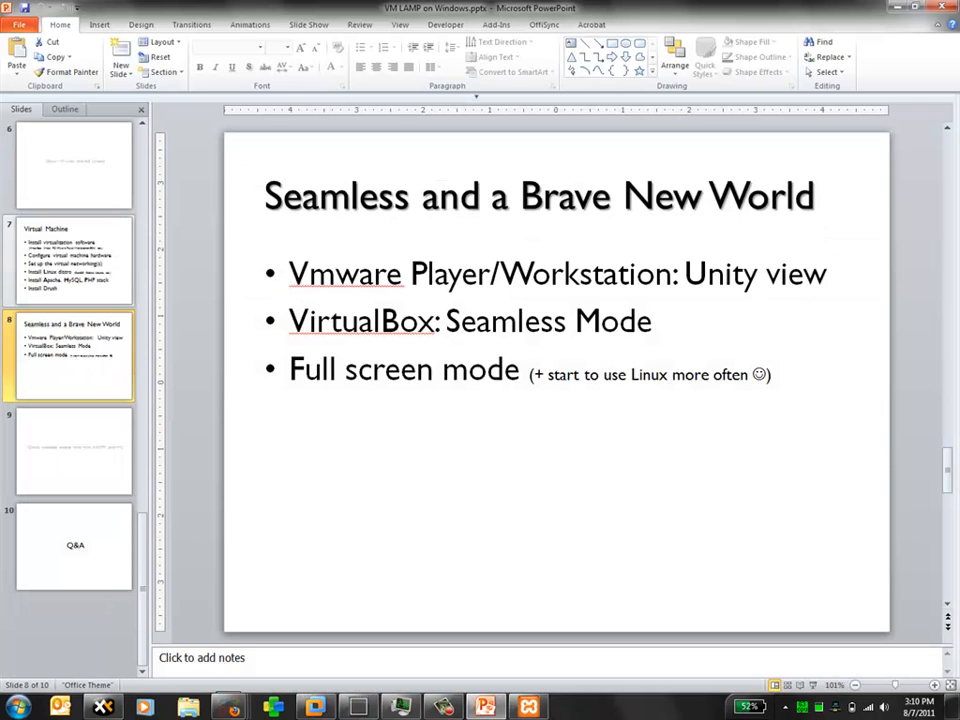
pyautogui.click(74, 260)
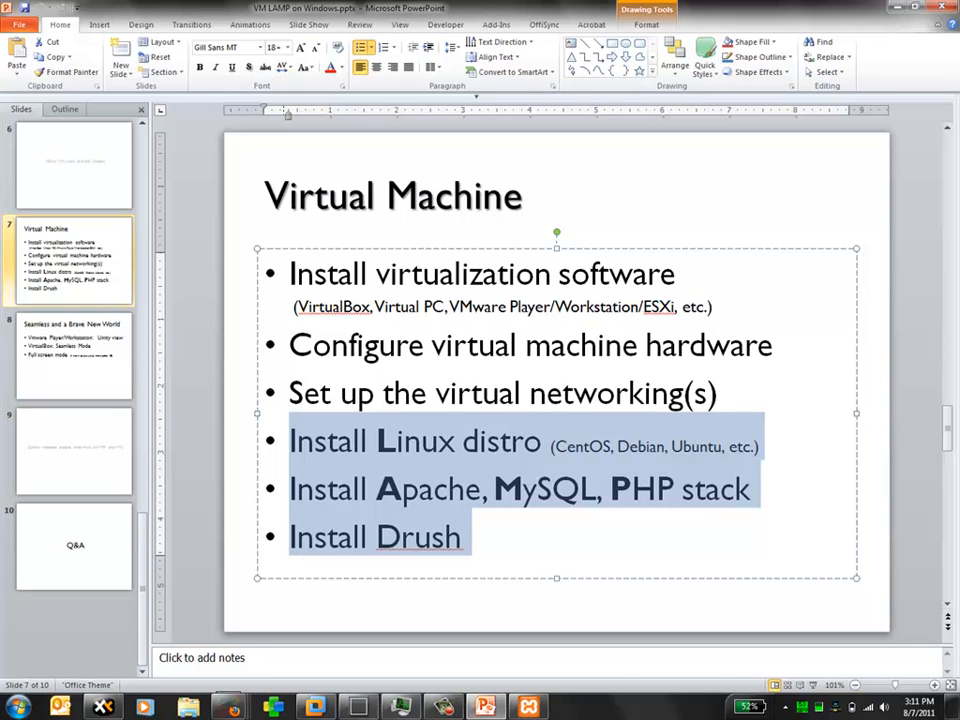
pyautogui.click(678, 488)
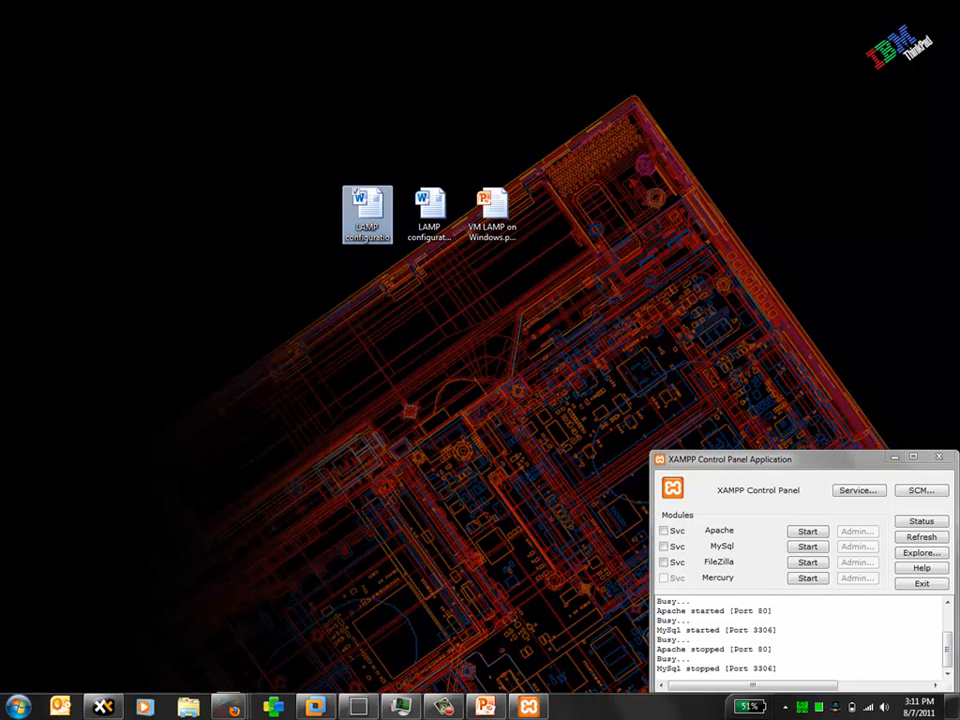
# - Open the LAMP configuration Word document from the desktop
pyautogui.click(368, 210)
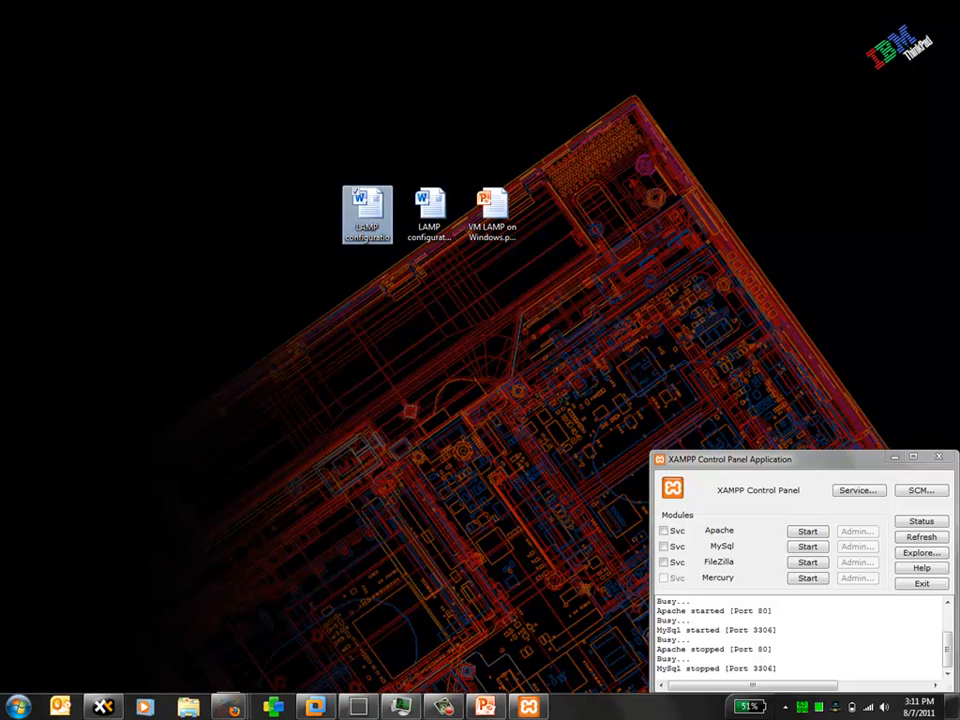
pyautogui.doubleClick(366, 212)
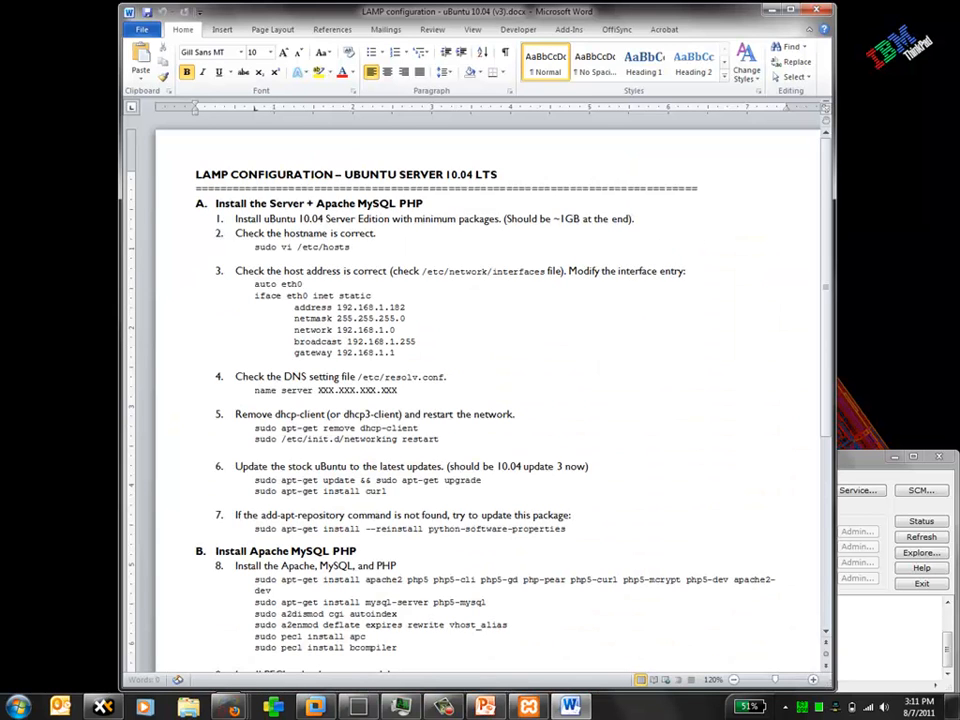
pyautogui.scroll(3)
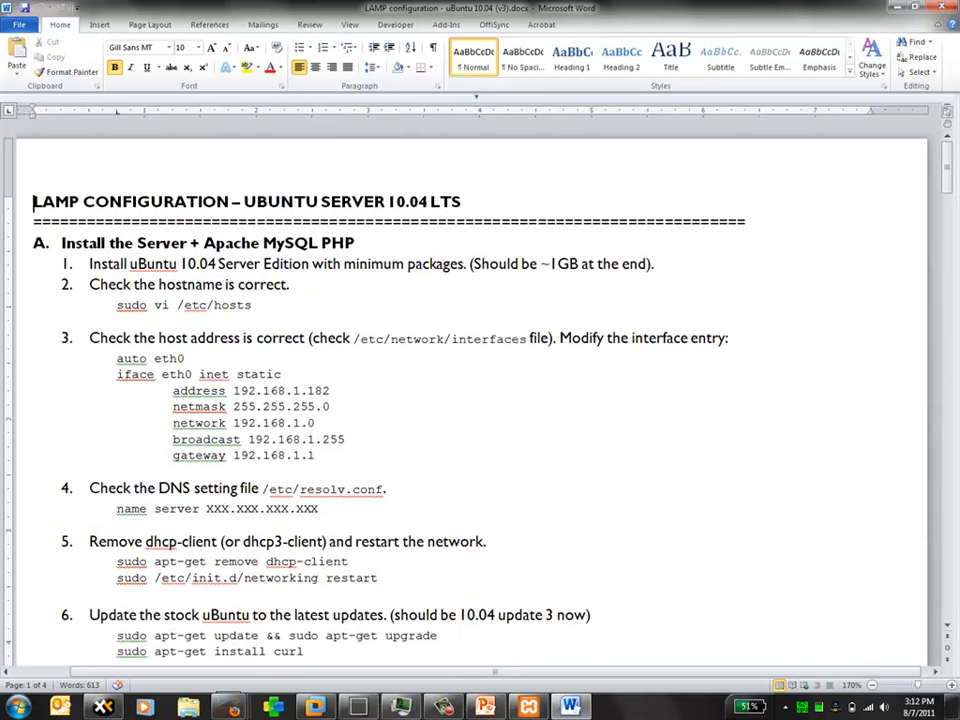
pyautogui.scroll(-3)
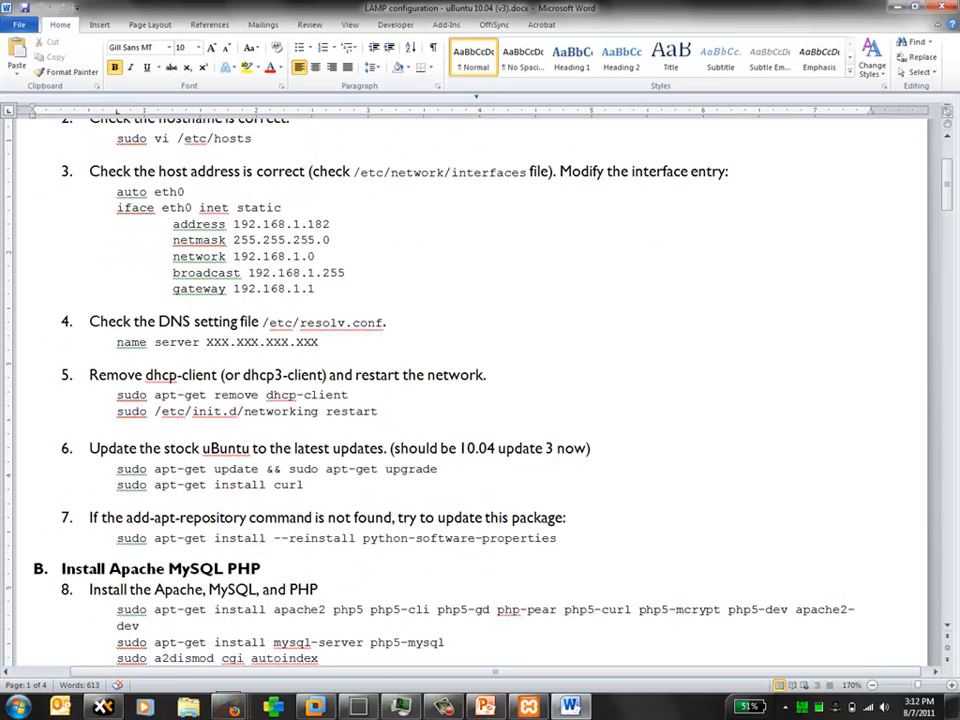
pyautogui.scroll(3)
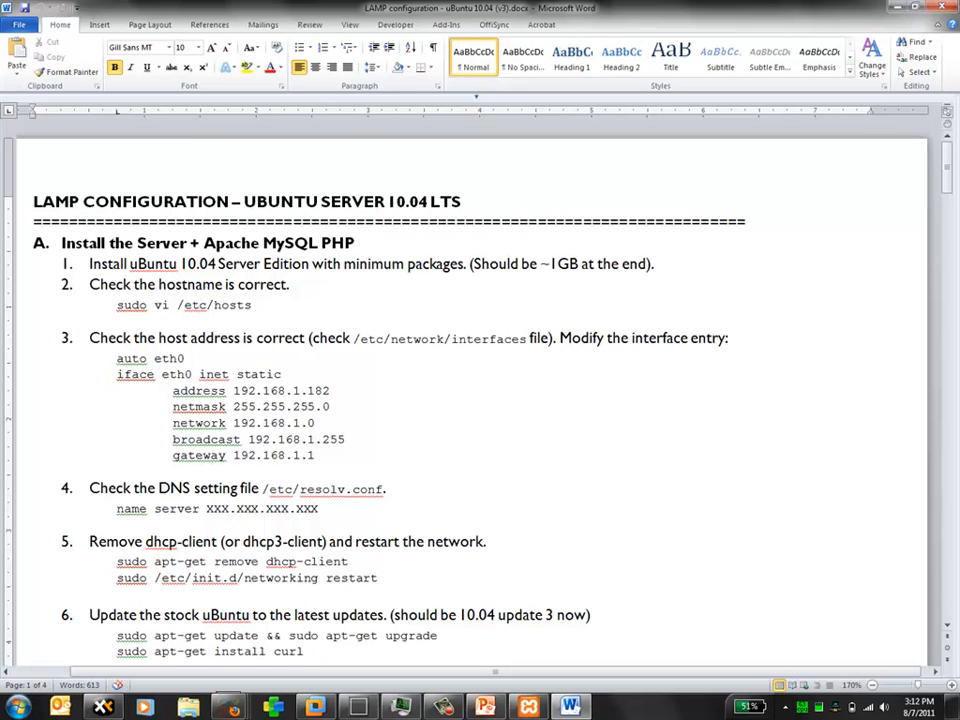
pyautogui.scroll(-3)
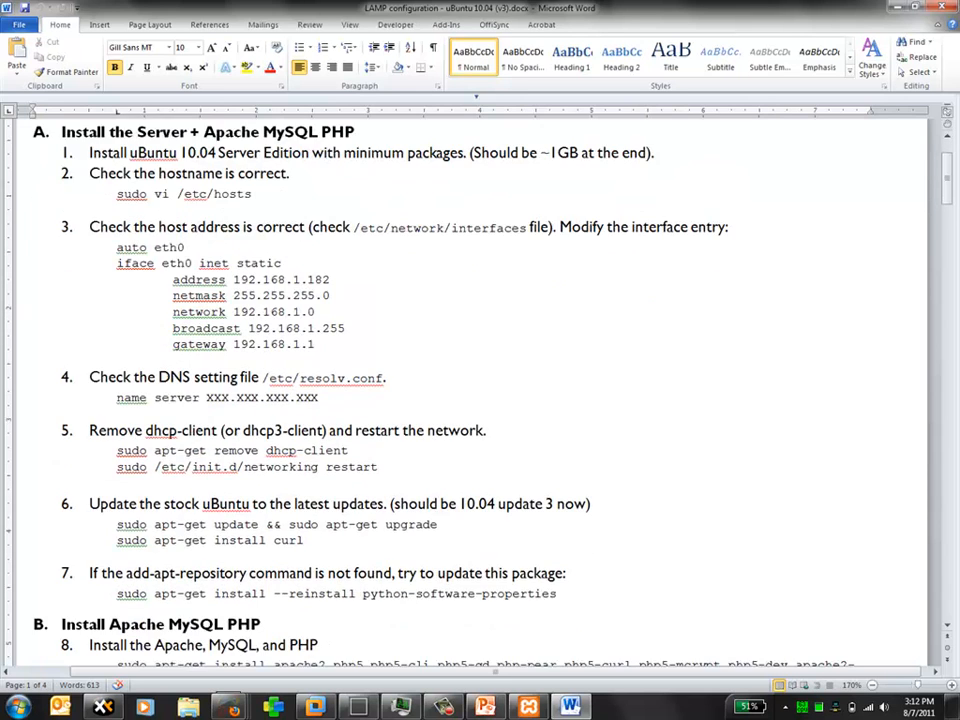
pyautogui.scroll(-3)
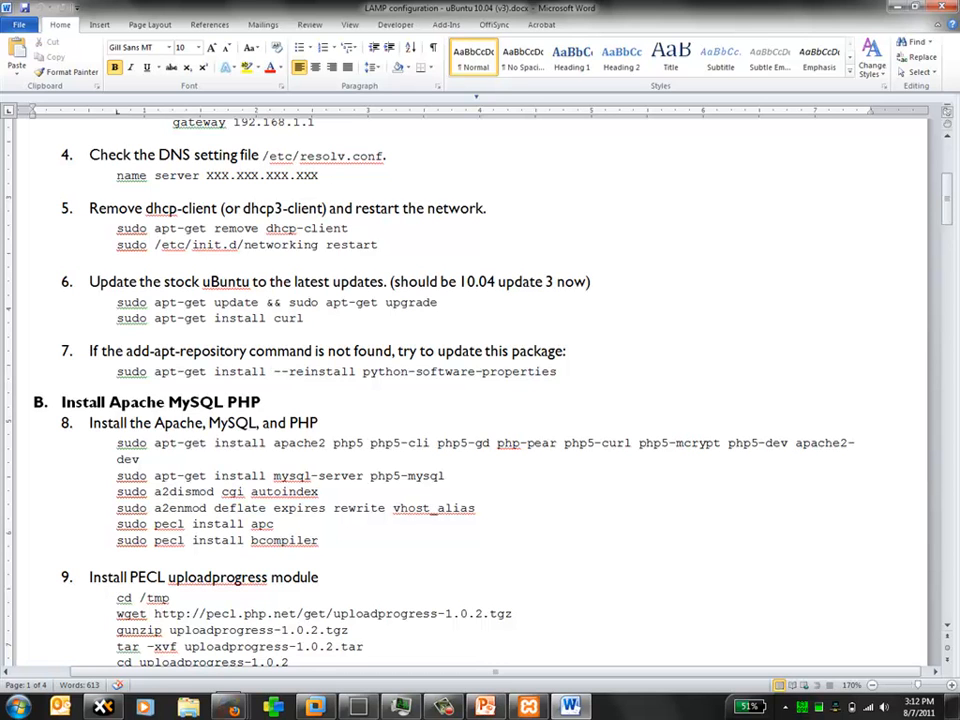
pyautogui.scroll(-3)
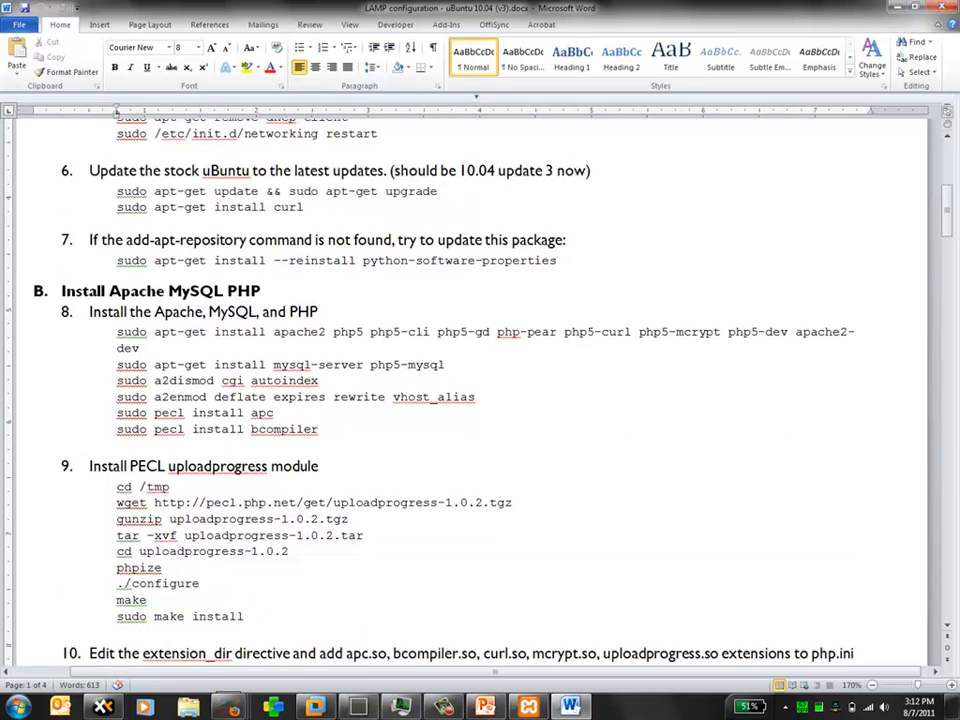
pyautogui.scroll(-3)
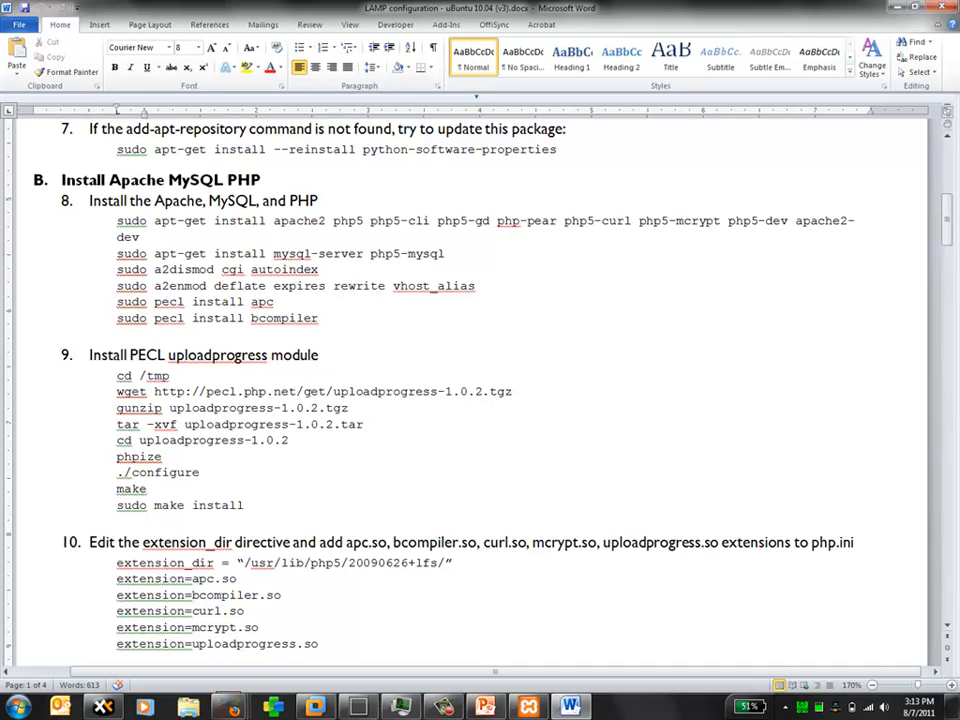
# - Select the extension lines under step 10 and scroll on to steps 11–14
pyautogui.click(118, 336)
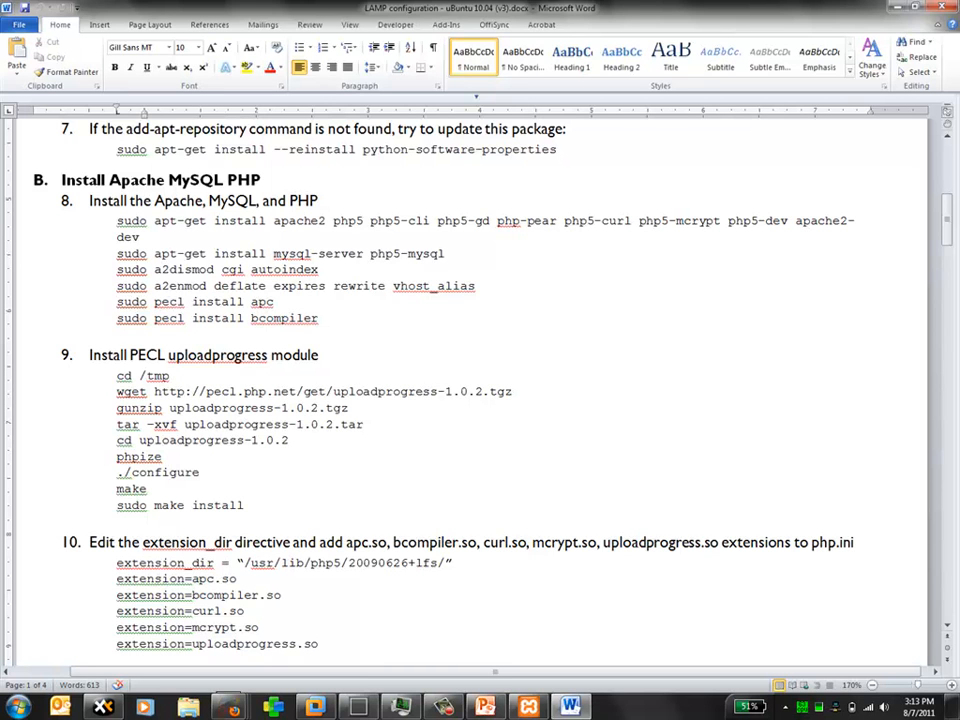
pyautogui.scroll(-3)
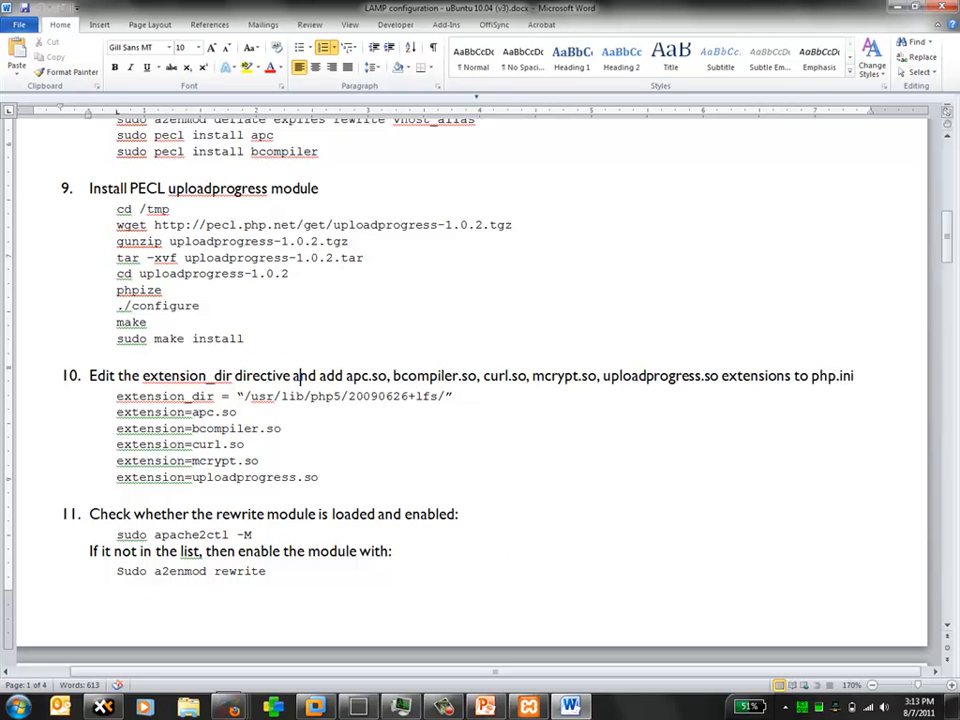
pyautogui.moveTo(144, 376); pyautogui.dragTo(320, 476)
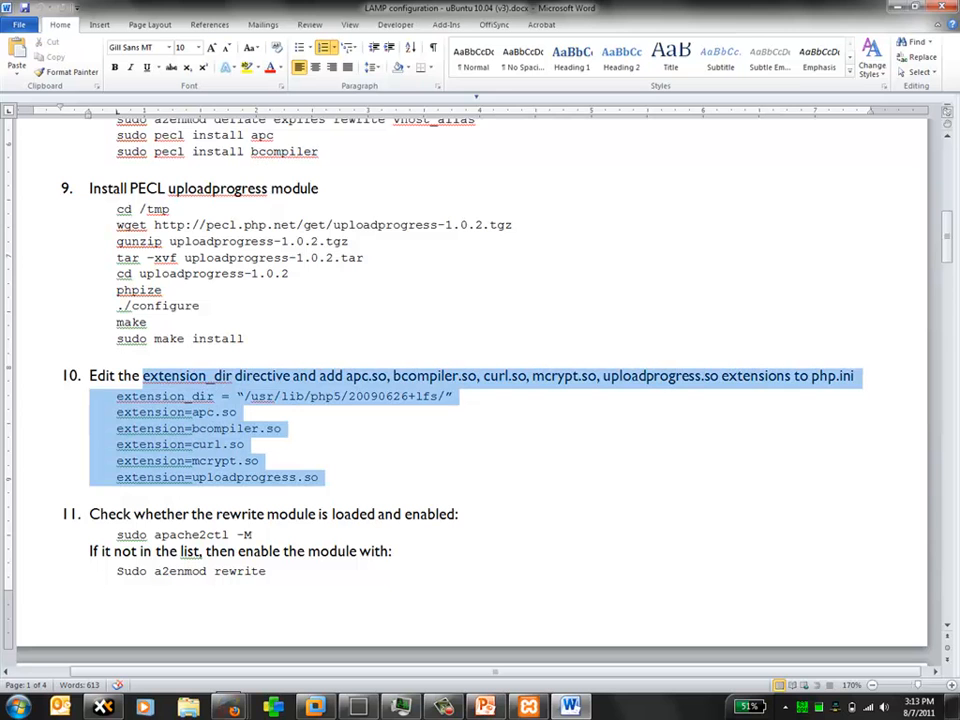
pyautogui.scroll(3)
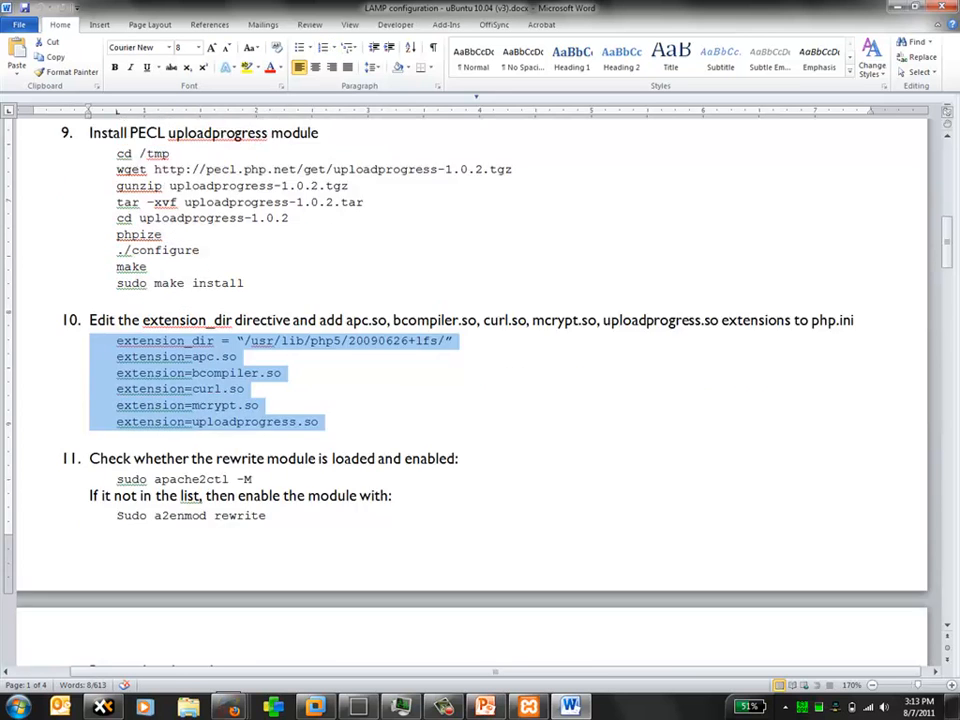
pyautogui.scroll(-3)
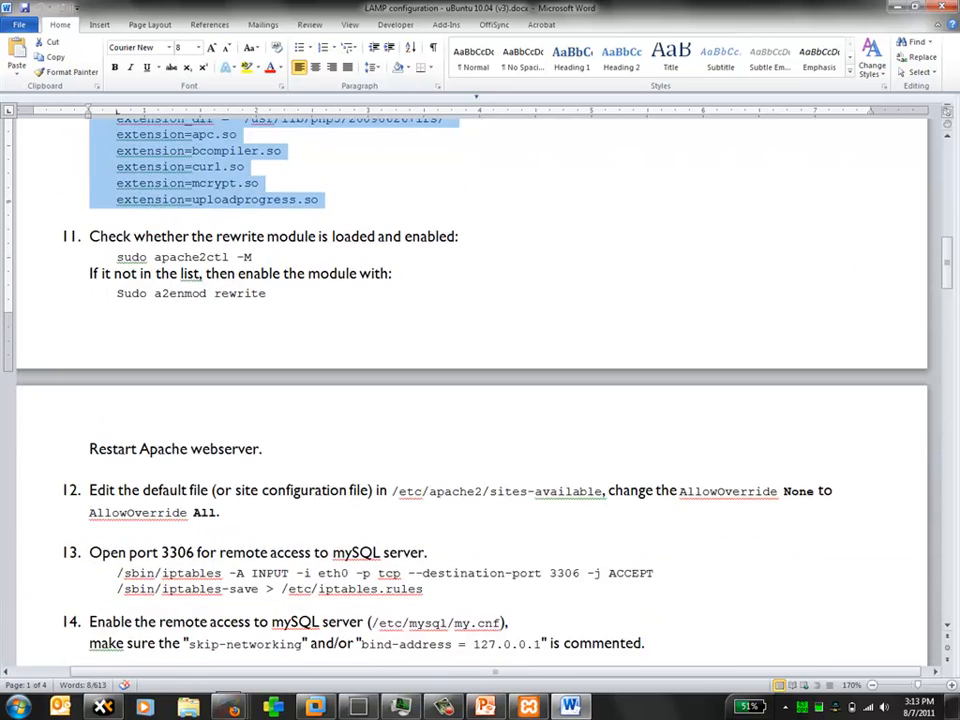